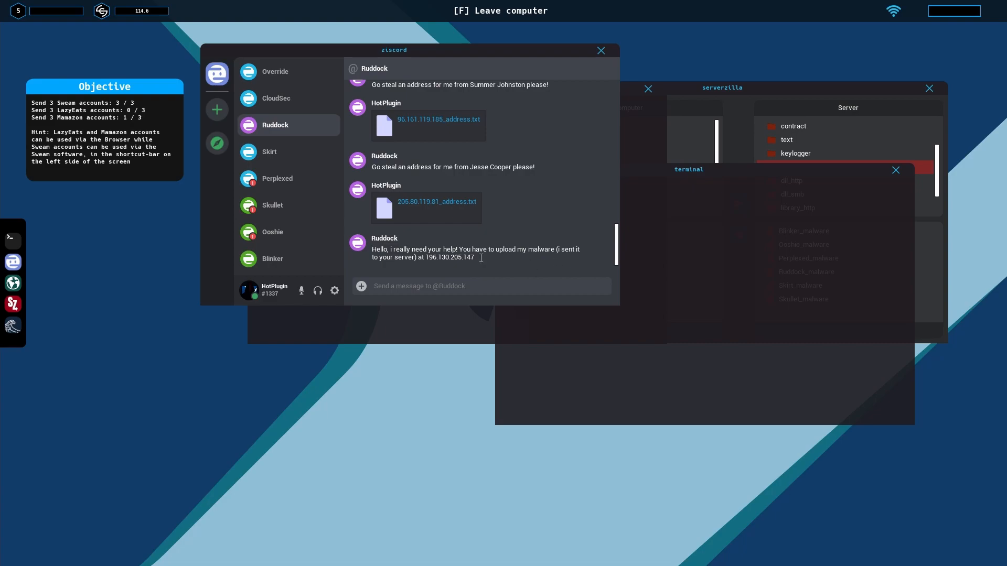
Launch a second terminal from the shortcut bar and focus it for typing.
{"action": "double_click", "coordinate": [467, 258]}
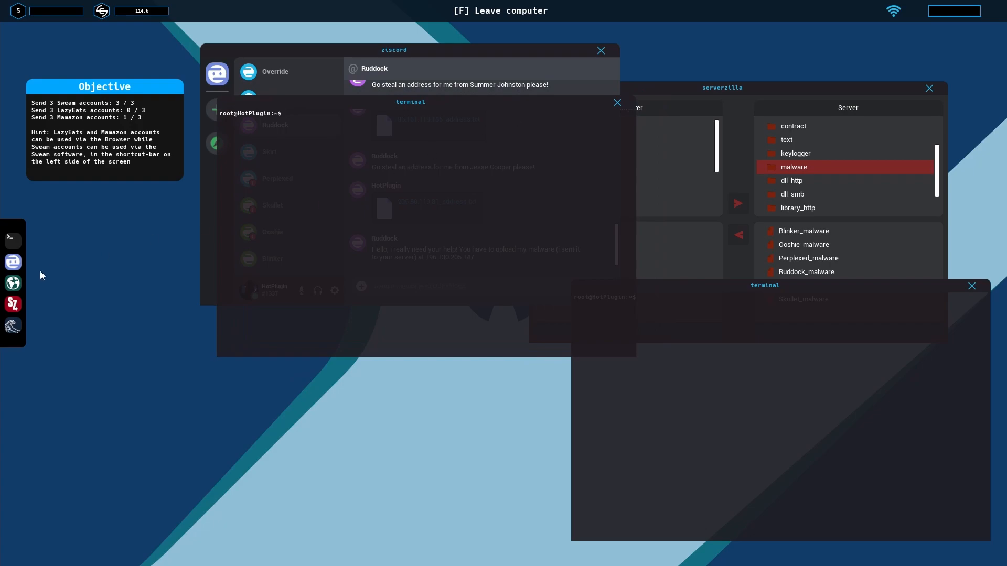
{"action": "mouse_move", "coordinate": [649, 294]}
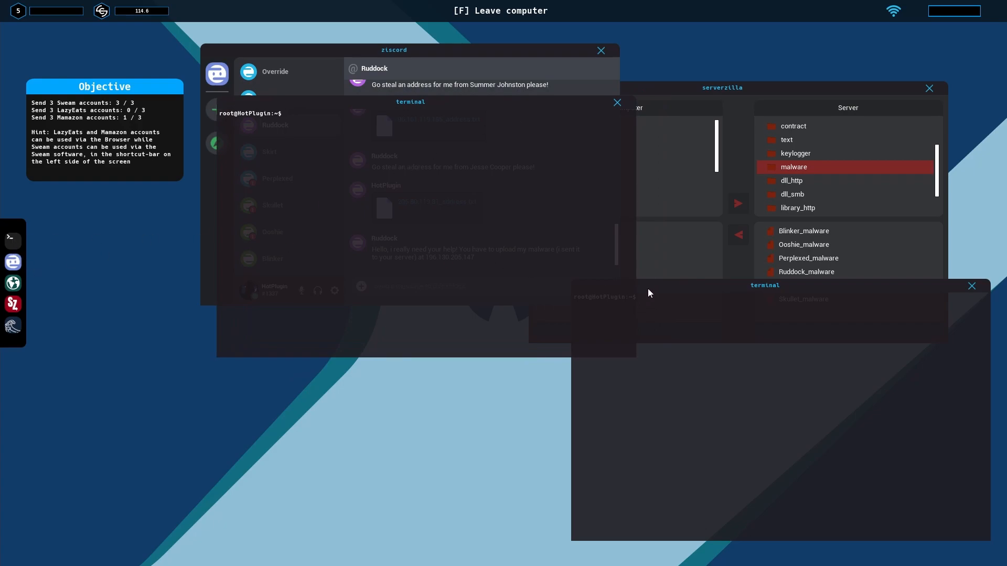
{"action": "left_click", "coordinate": [682, 303]}
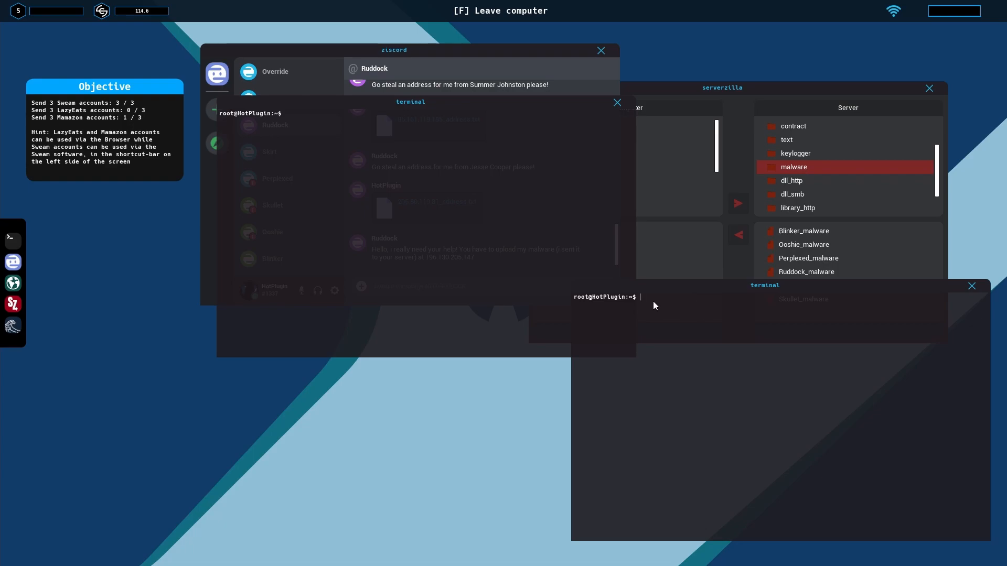
{"action": "mouse_move", "coordinate": [661, 300]}
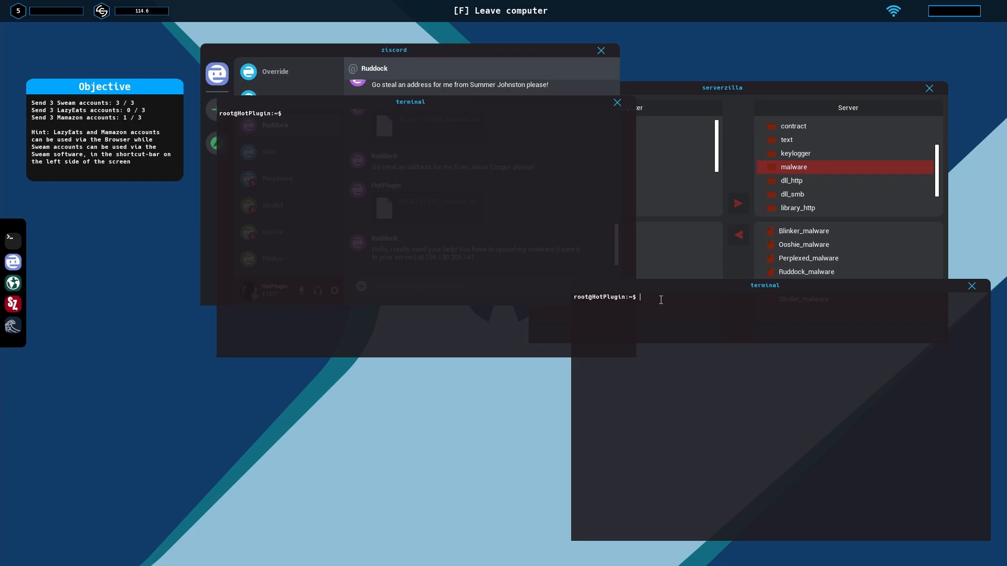
{"action": "type", "text": "help"}
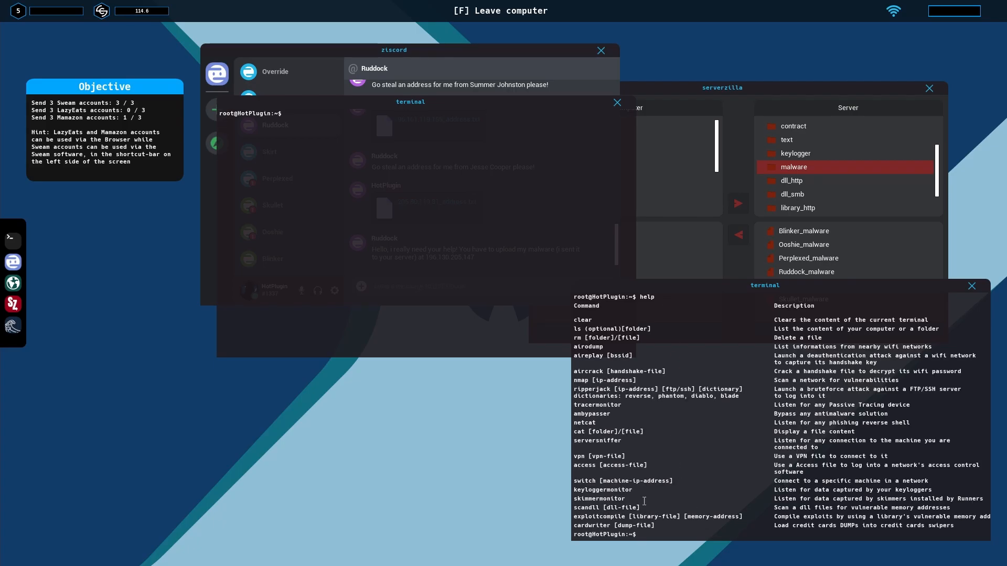
{"action": "mouse_move", "coordinate": [641, 518]}
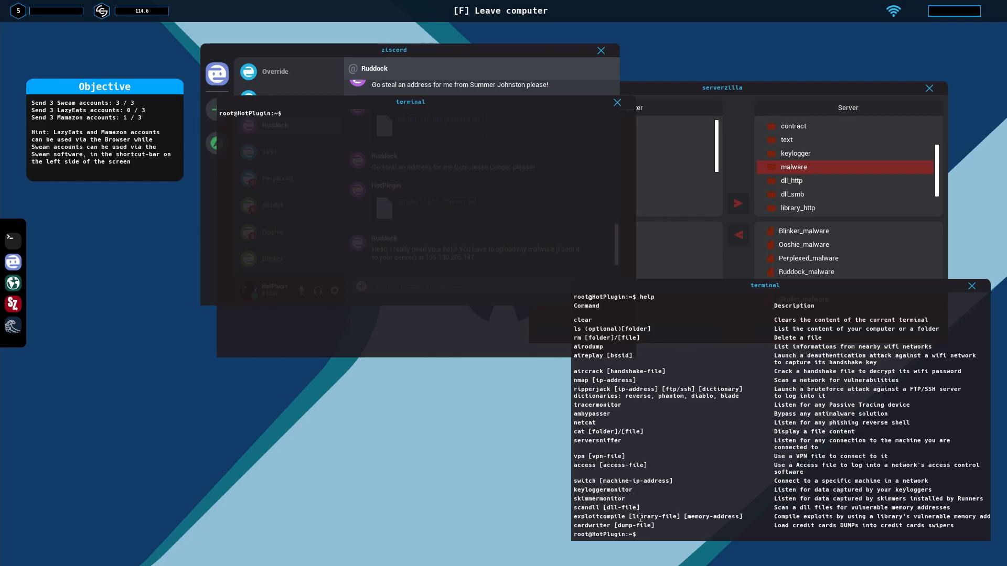
{"action": "mouse_move", "coordinate": [628, 411]}
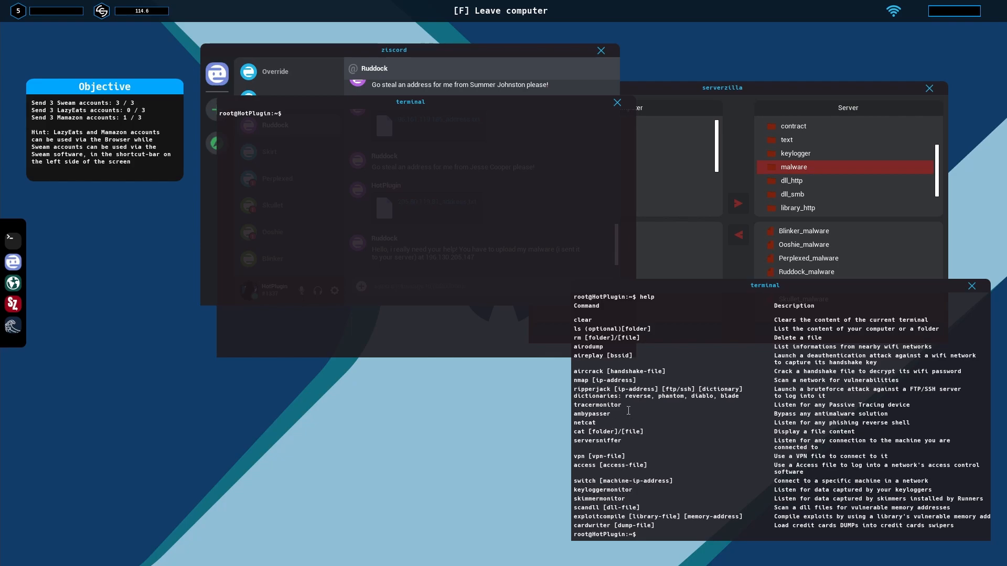
{"action": "double_click", "coordinate": [596, 405]}
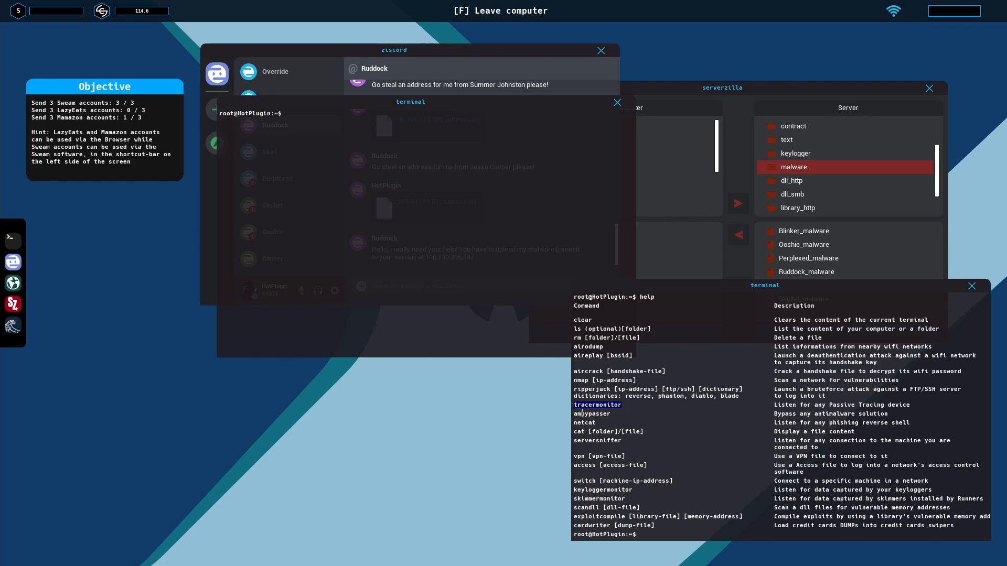
{"action": "mouse_move", "coordinate": [674, 423]}
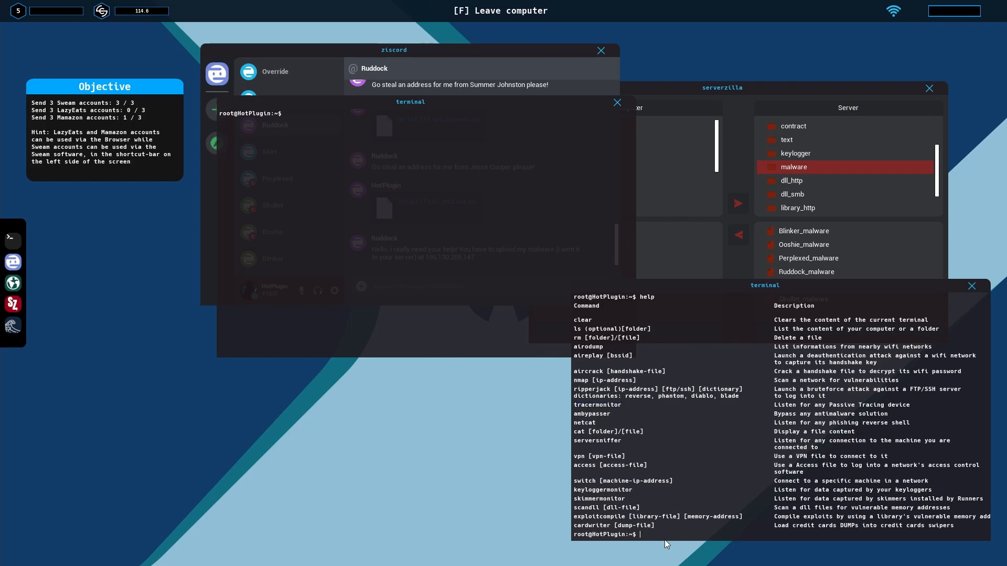
{"action": "type", "text": "cles"}
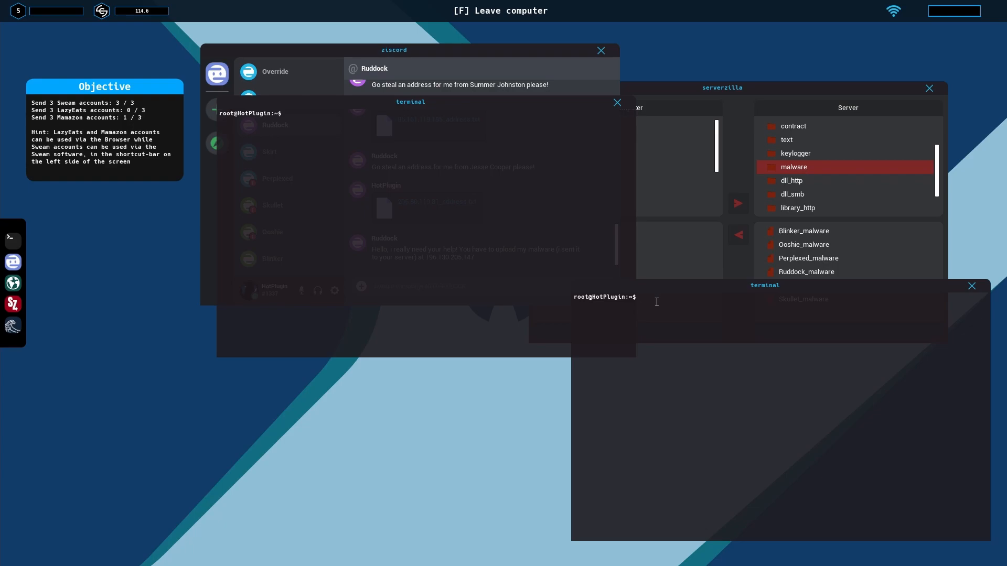
Run tracermonitor in the terminal to watch for incoming traces.
{"action": "type", "text": "tracermonitor"}
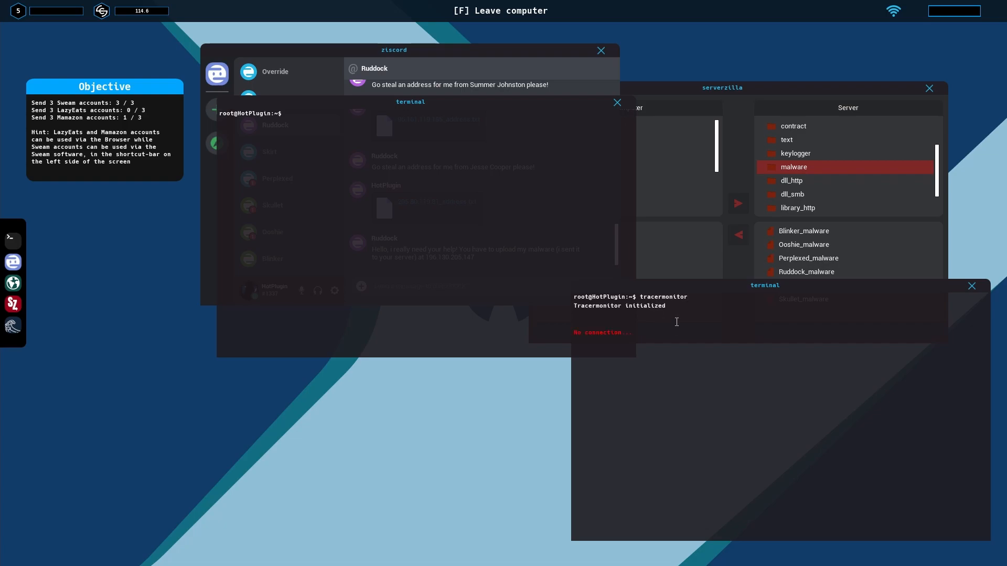
{"action": "mouse_move", "coordinate": [750, 315]}
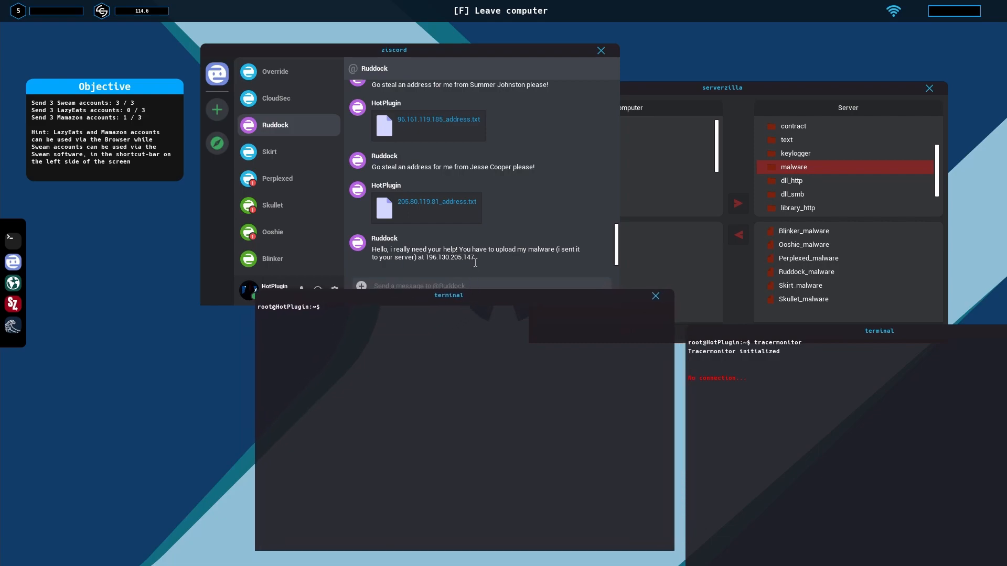
{"action": "mouse_move", "coordinate": [131, 189]}
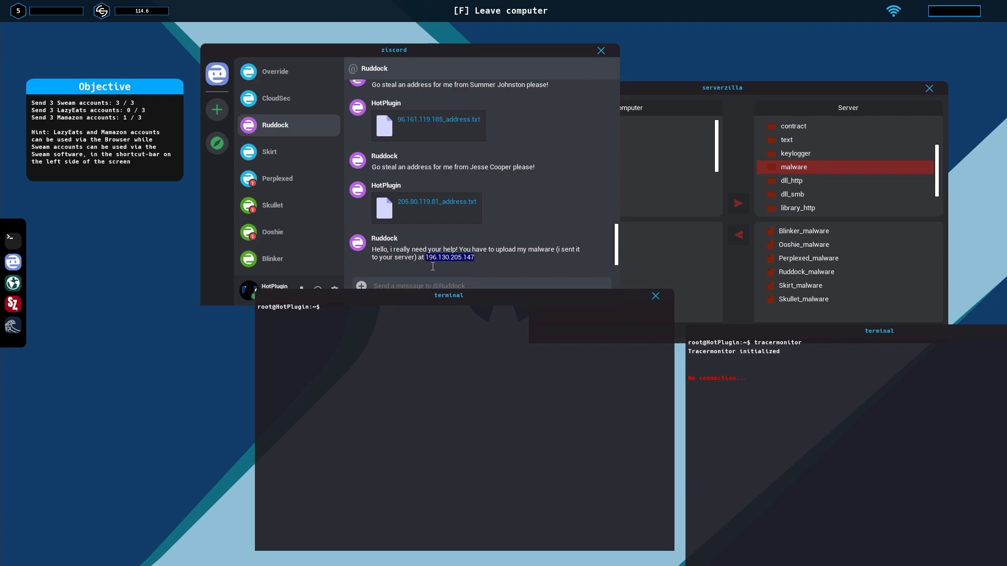
{"action": "mouse_move", "coordinate": [487, 263]}
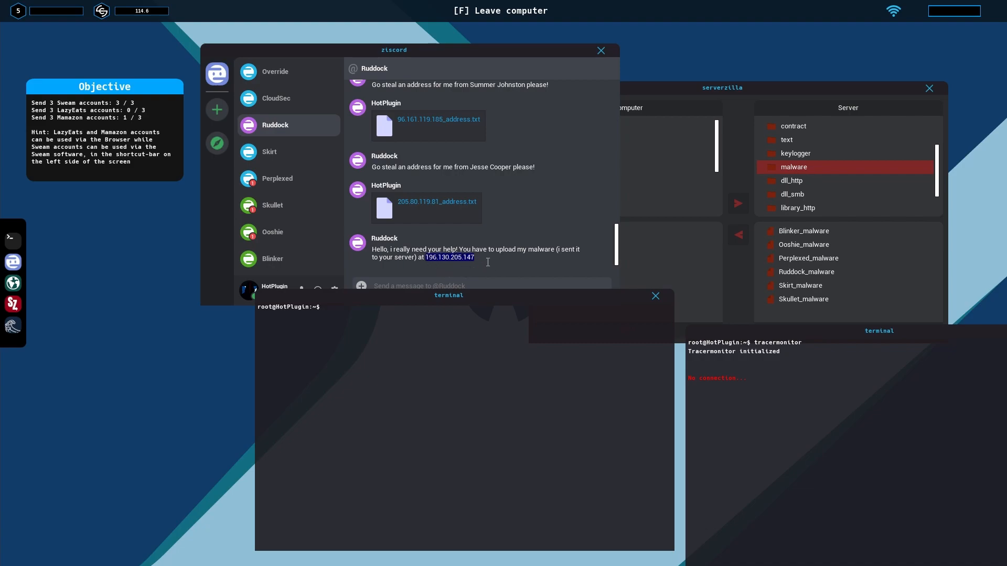
{"action": "mouse_move", "coordinate": [426, 308]}
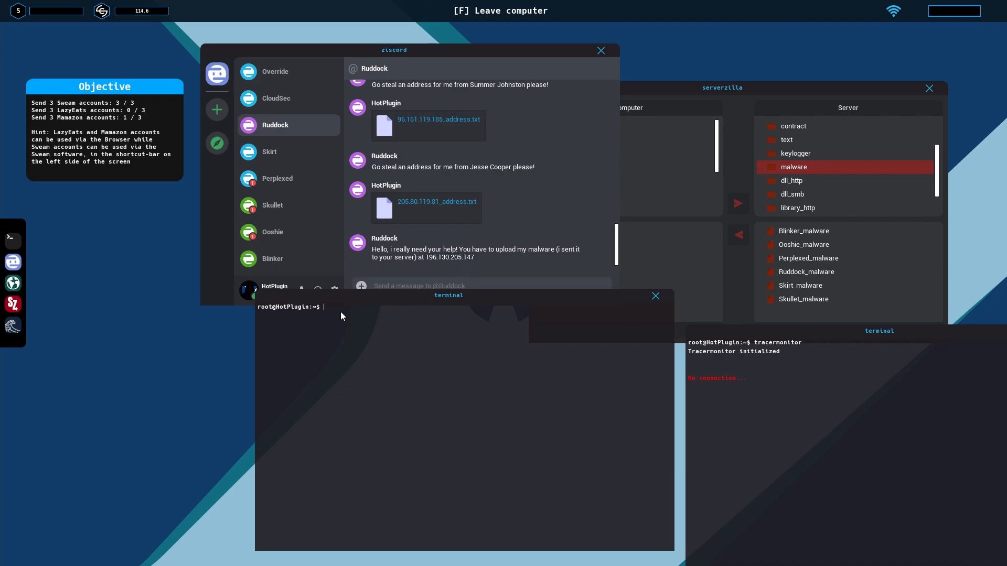
{"action": "mouse_move", "coordinate": [379, 318]}
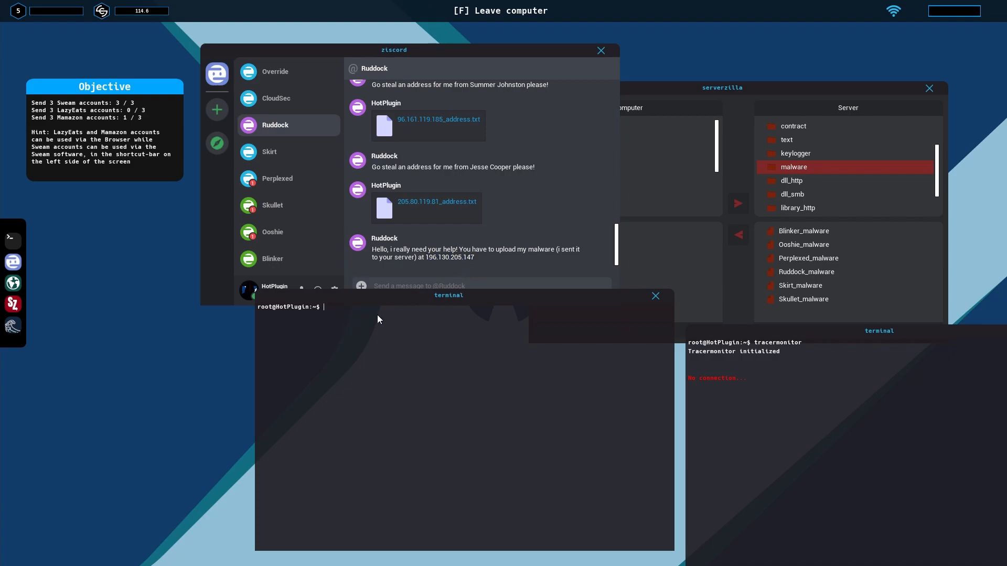
{"action": "mouse_move", "coordinate": [365, 314]}
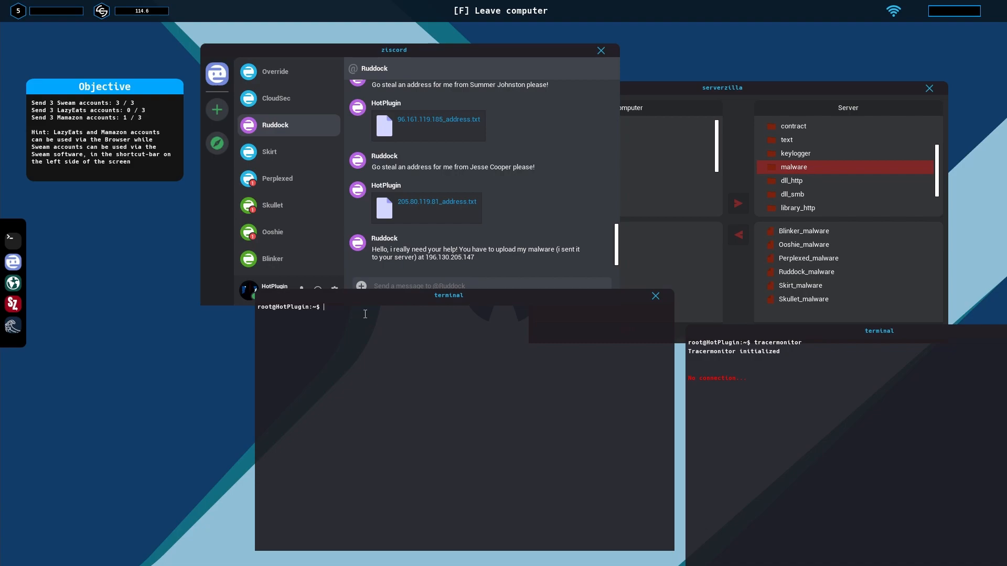
Run nmap against 196.130.205.147 to reveal its open SMB 1.4.7 service.
{"action": "type", "text": "n"}
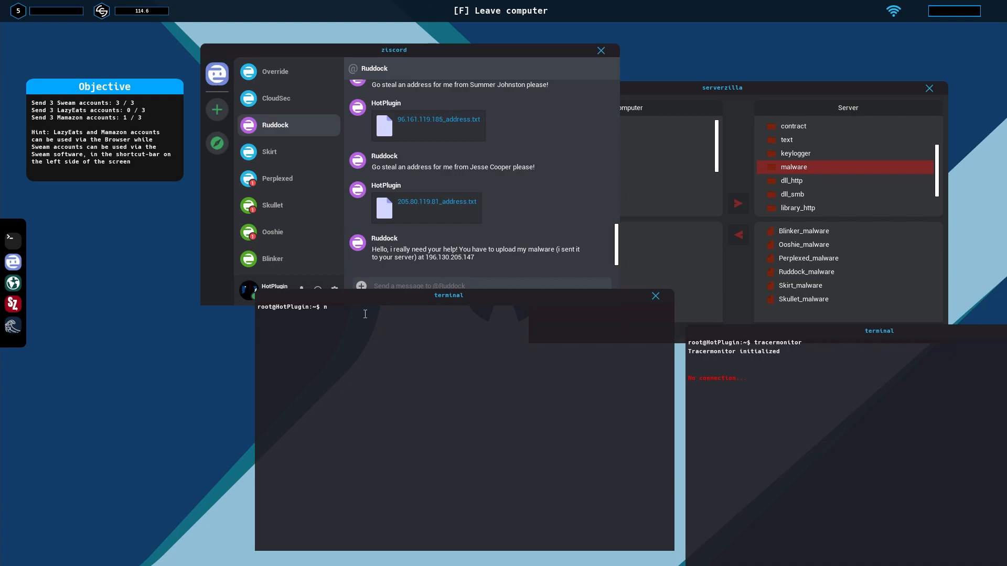
{"action": "type", "text": "map"}
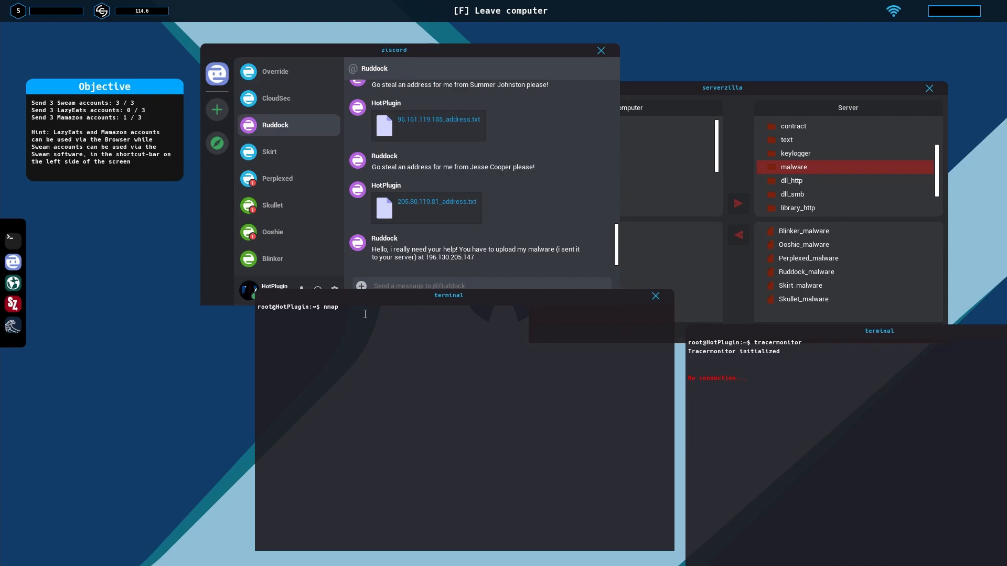
{"action": "type", "text": "196.130.205.147"}
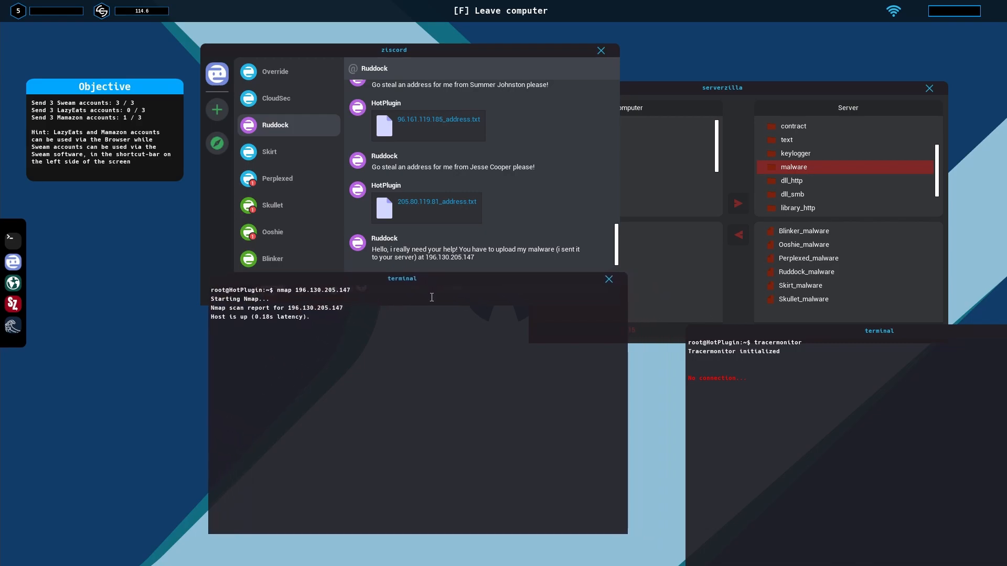
{"action": "mouse_move", "coordinate": [352, 341]}
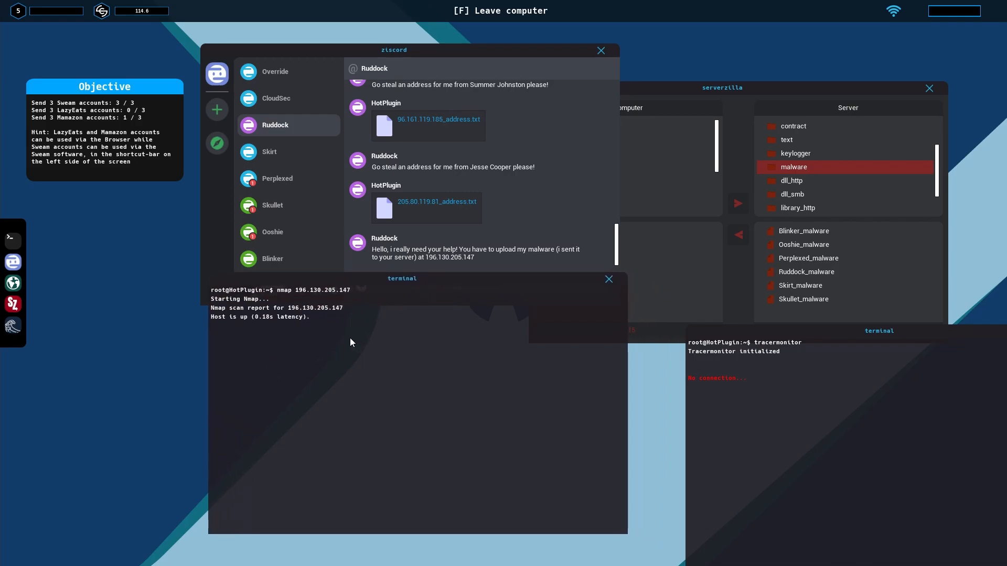
{"action": "mouse_move", "coordinate": [380, 335]}
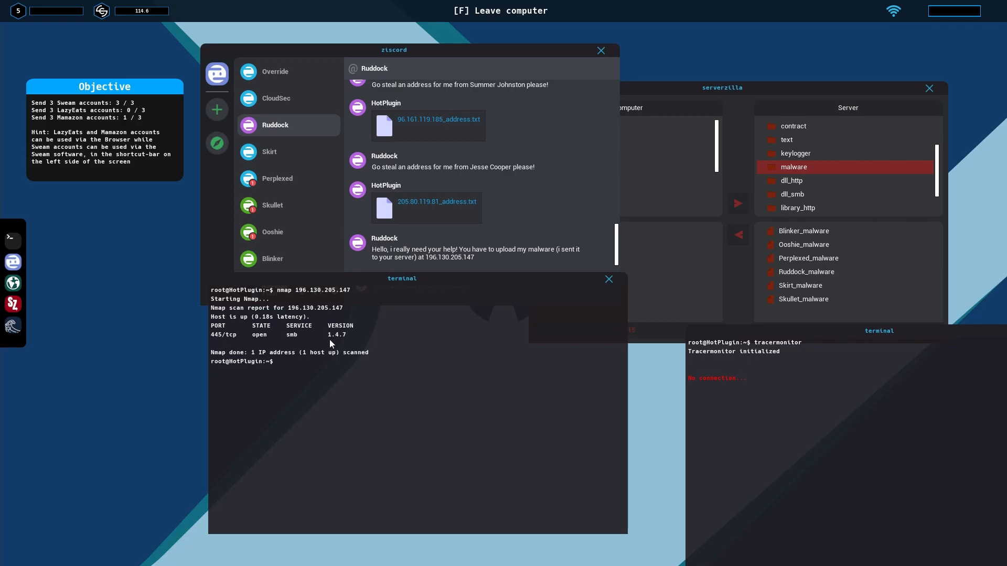
{"action": "mouse_move", "coordinate": [29, 285]}
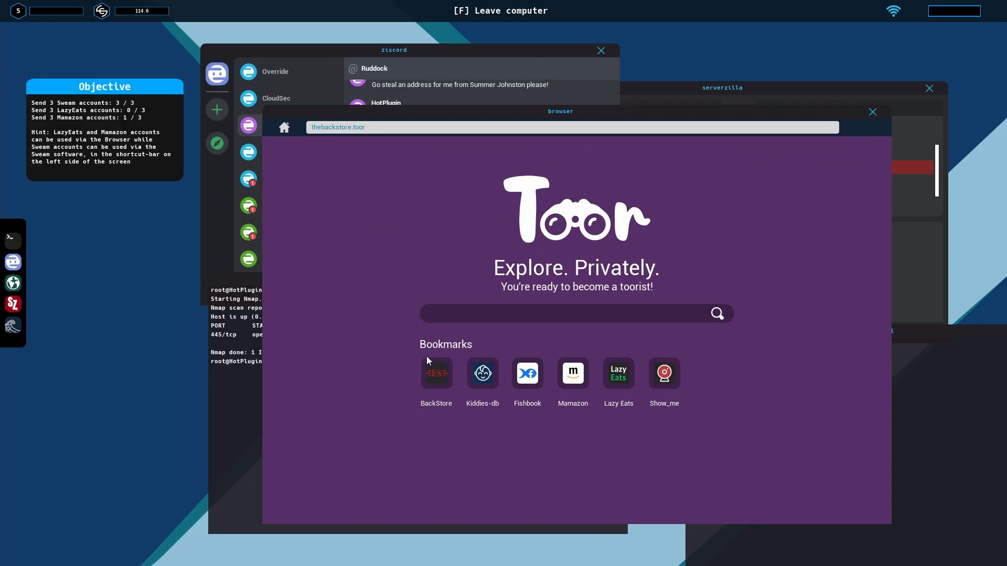
{"action": "mouse_move", "coordinate": [482, 381]}
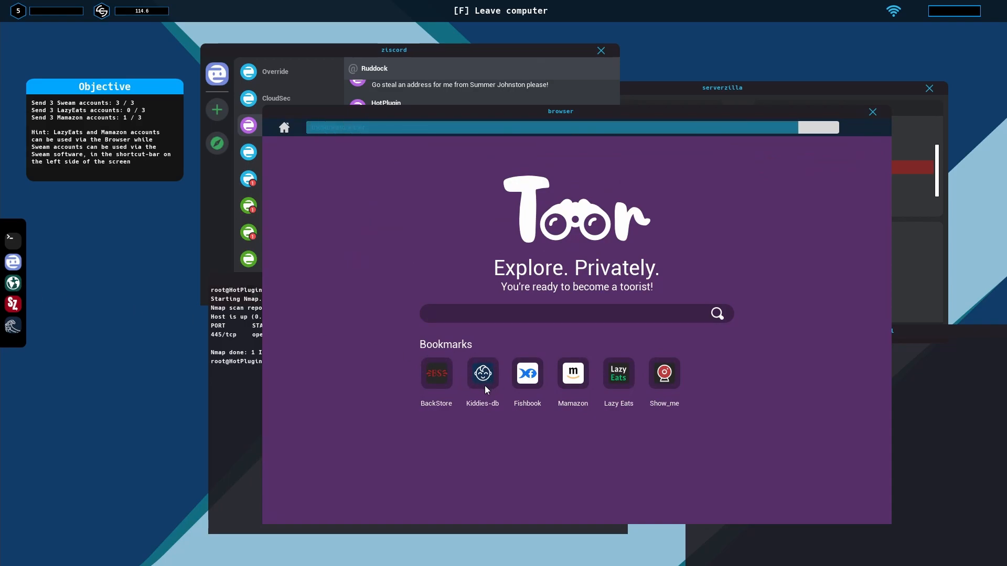
Browse to kiddies-db.toor and filter the exploit list to the SMB service.
{"action": "left_click", "coordinate": [482, 373]}
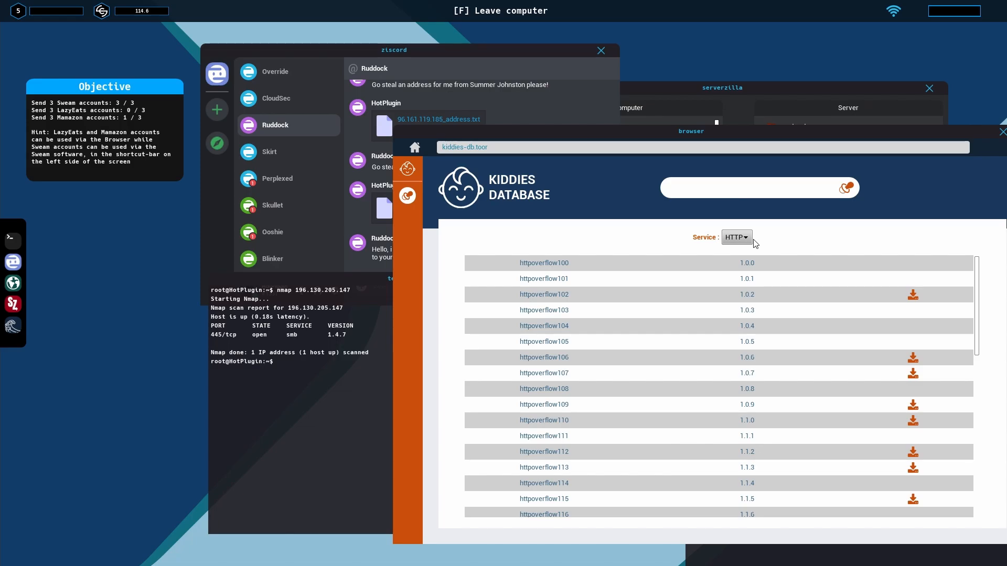
{"action": "left_click", "coordinate": [737, 237]}
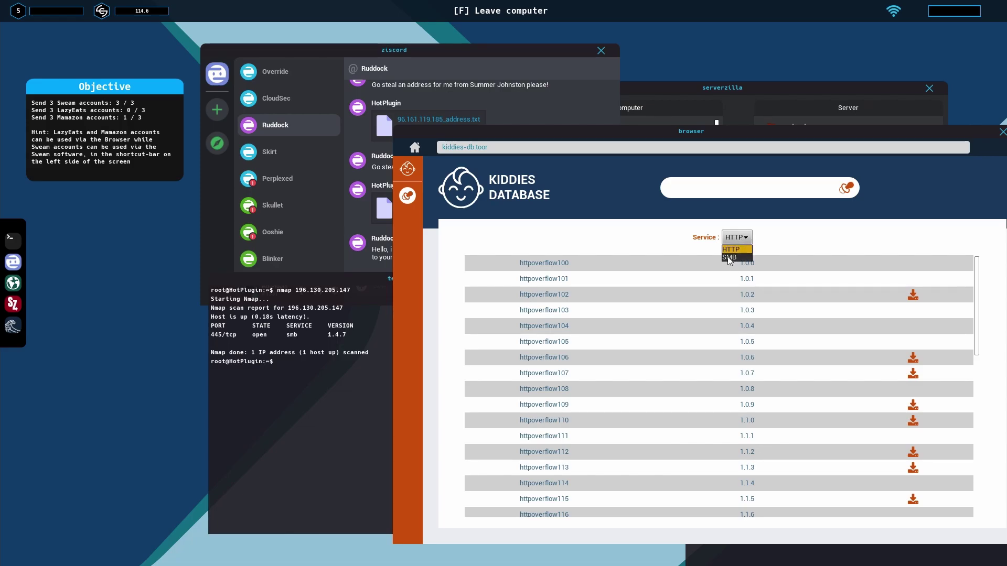
{"action": "left_click", "coordinate": [731, 258]}
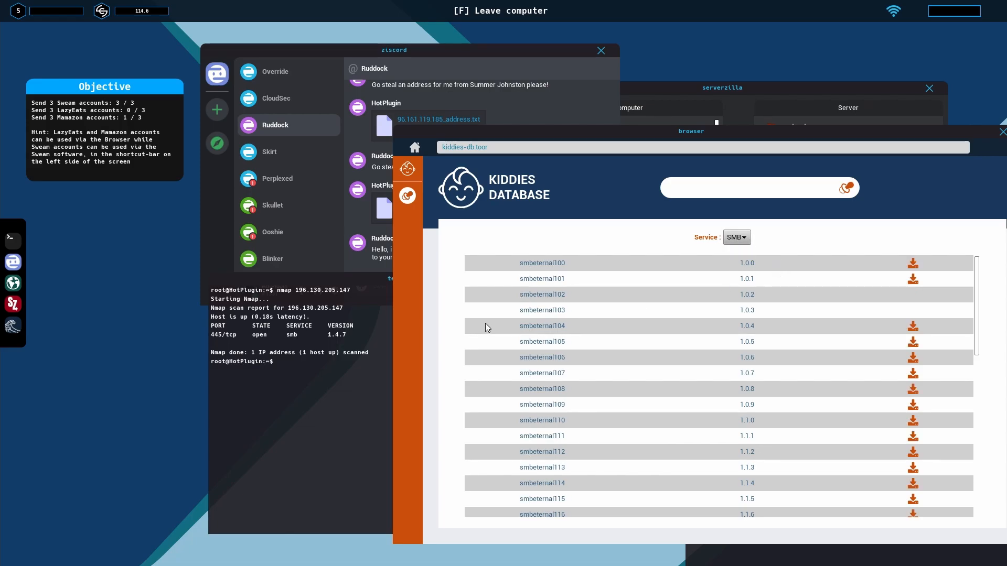
{"action": "mouse_move", "coordinate": [735, 250]}
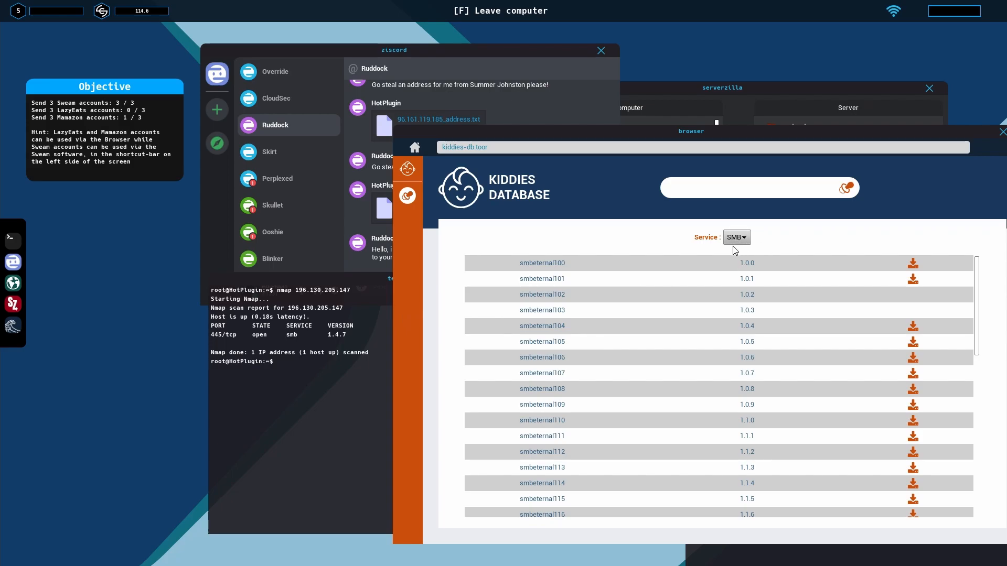
Find smbeternal147 in the SMB exploit list and download it.
{"action": "scroll", "scroll_direction": "down", "scroll_amount": 3}
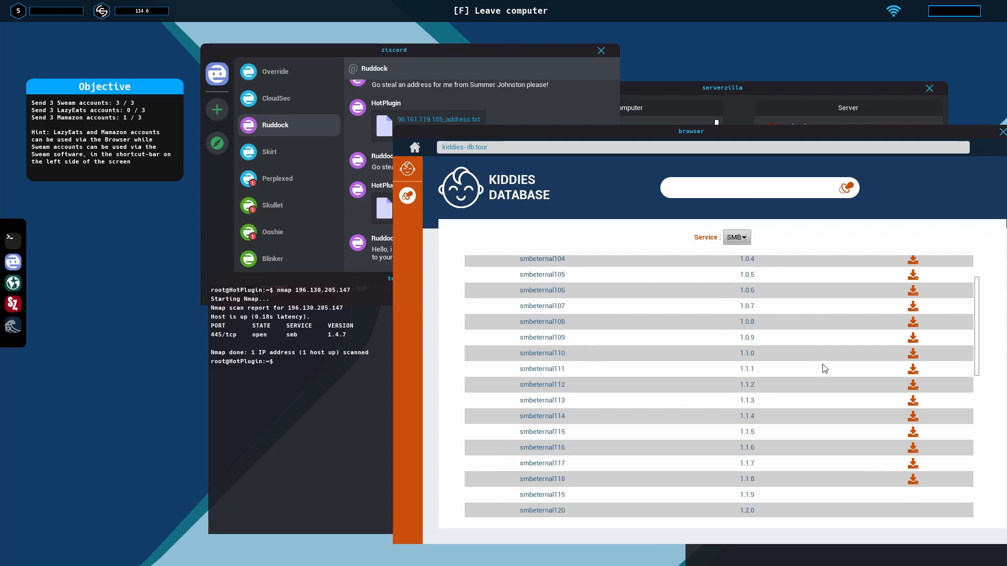
{"action": "scroll", "scroll_direction": "down", "scroll_amount": 3}
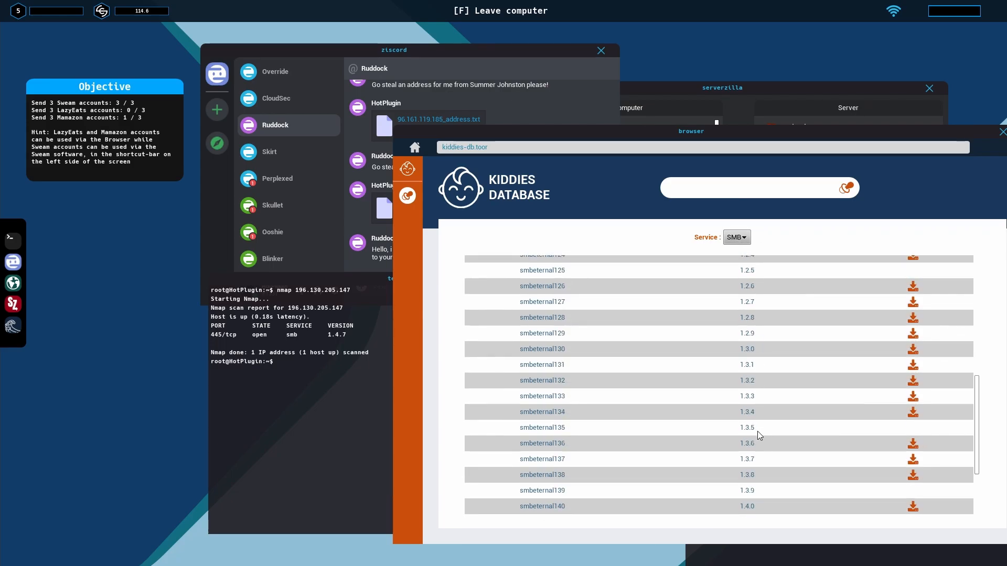
{"action": "scroll", "scroll_direction": "down", "scroll_amount": 3}
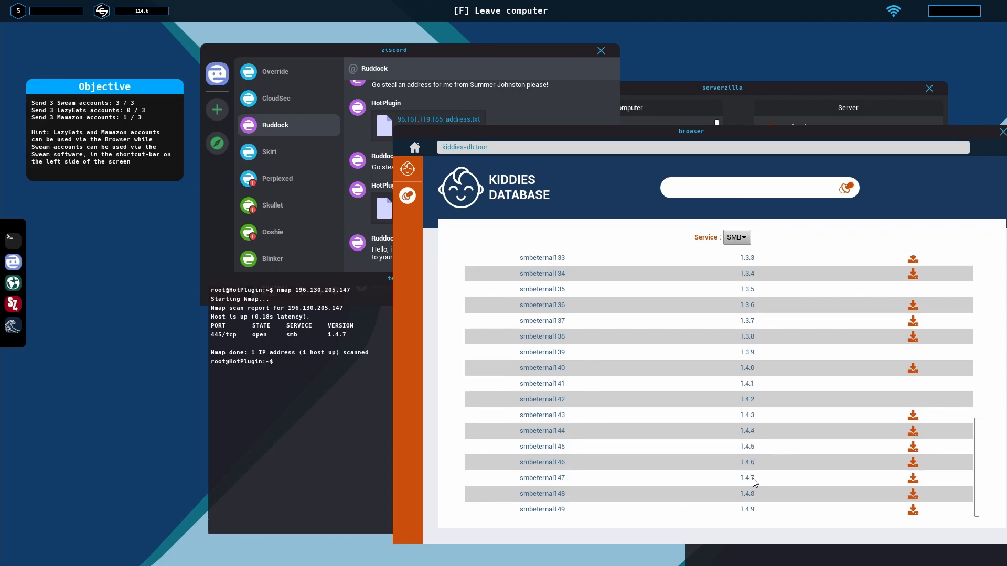
{"action": "mouse_move", "coordinate": [801, 487]}
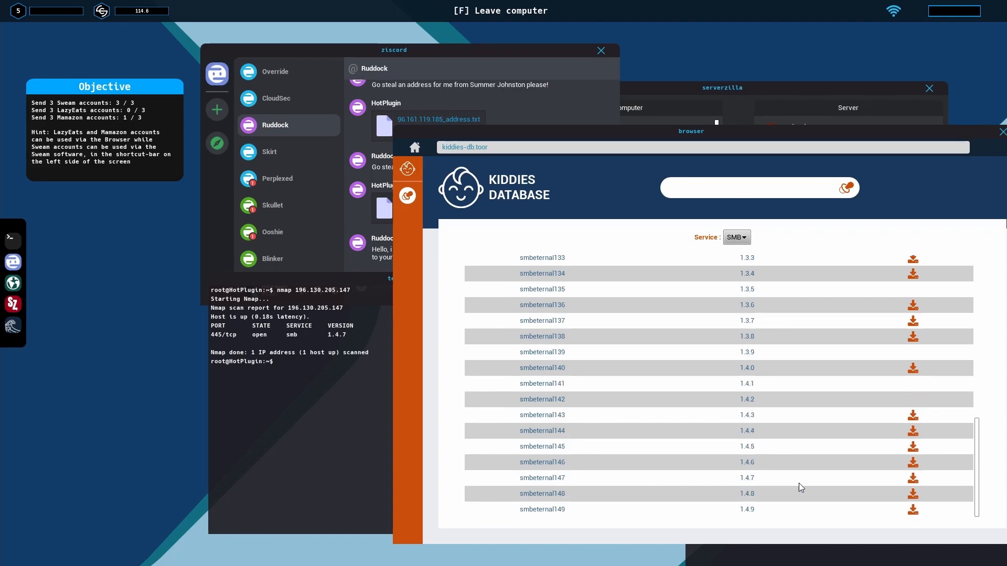
{"action": "left_click", "coordinate": [913, 478]}
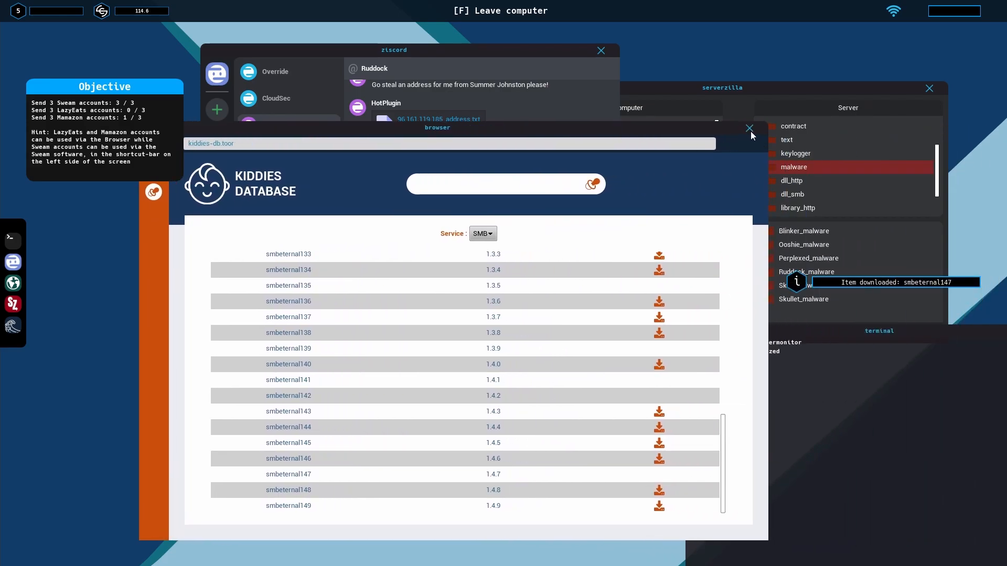
Check the server and computer exploit folders in Serverzilla for smbeternal147, then close it.
{"action": "left_click", "coordinate": [750, 128]}
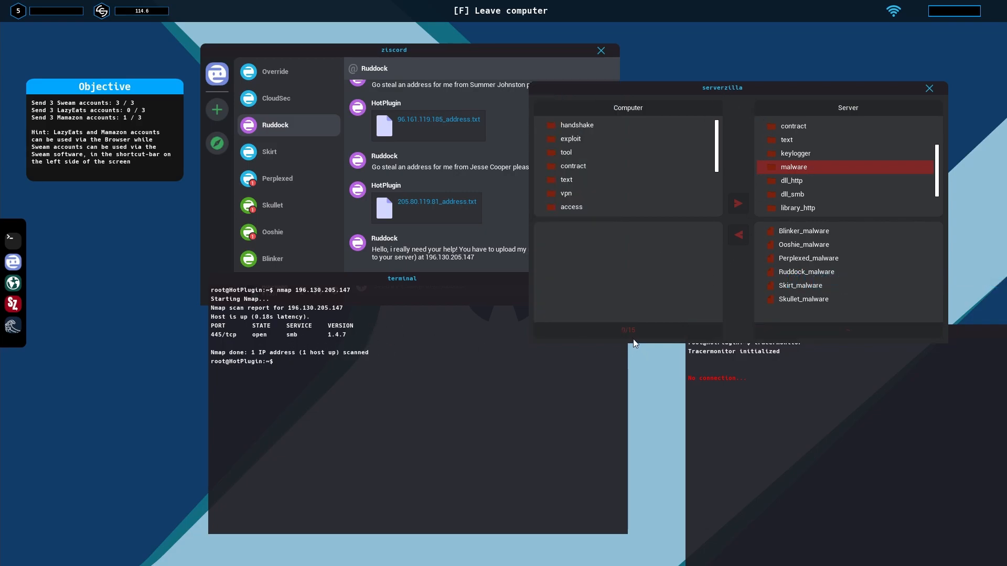
{"action": "mouse_move", "coordinate": [635, 337]}
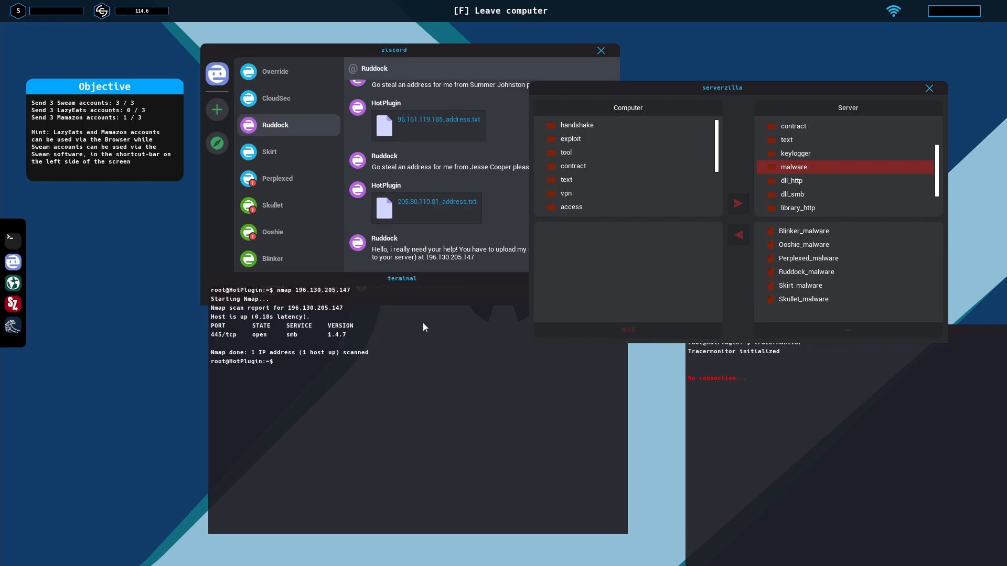
{"action": "mouse_move", "coordinate": [646, 344]}
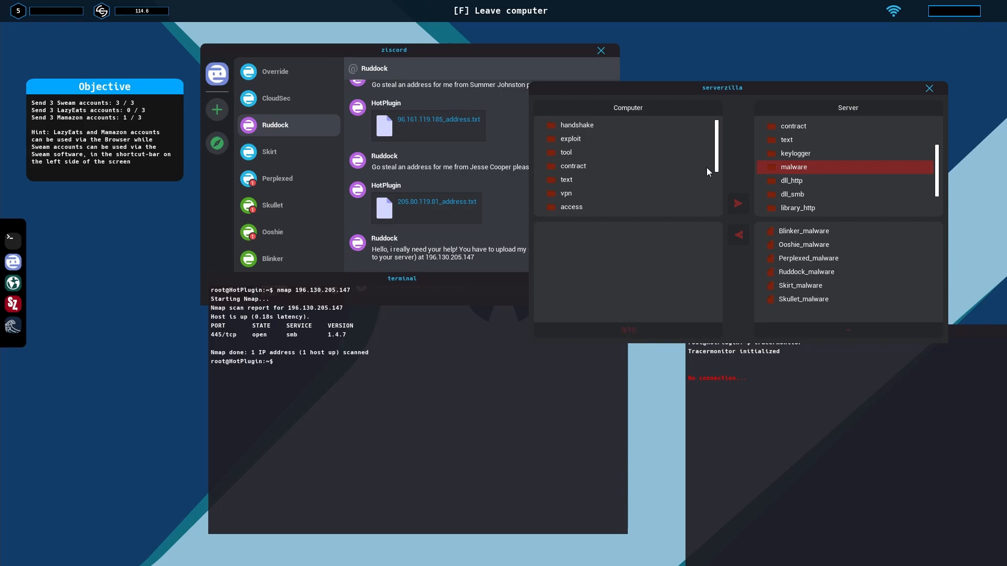
{"action": "mouse_move", "coordinate": [749, 170]}
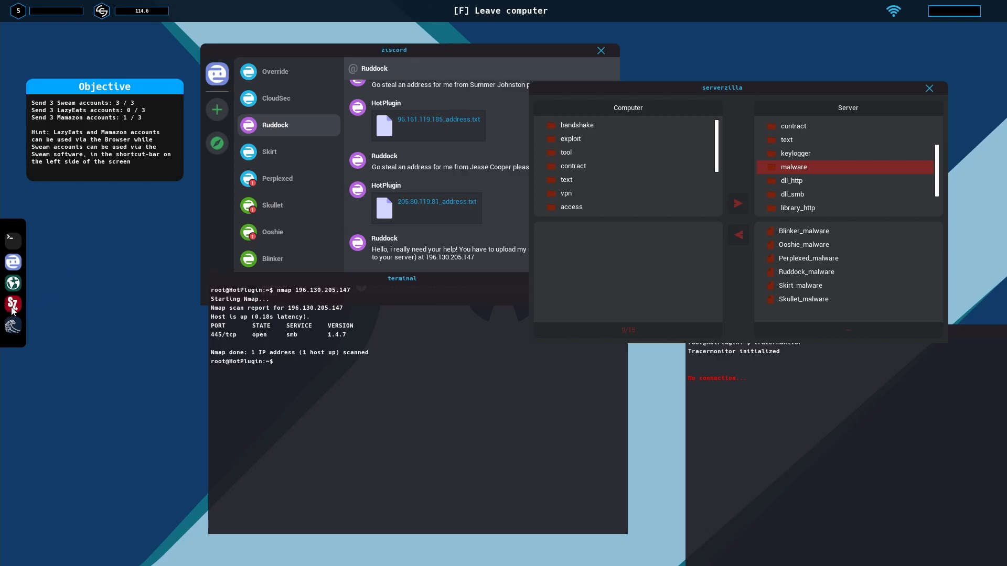
{"action": "mouse_move", "coordinate": [343, 268]}
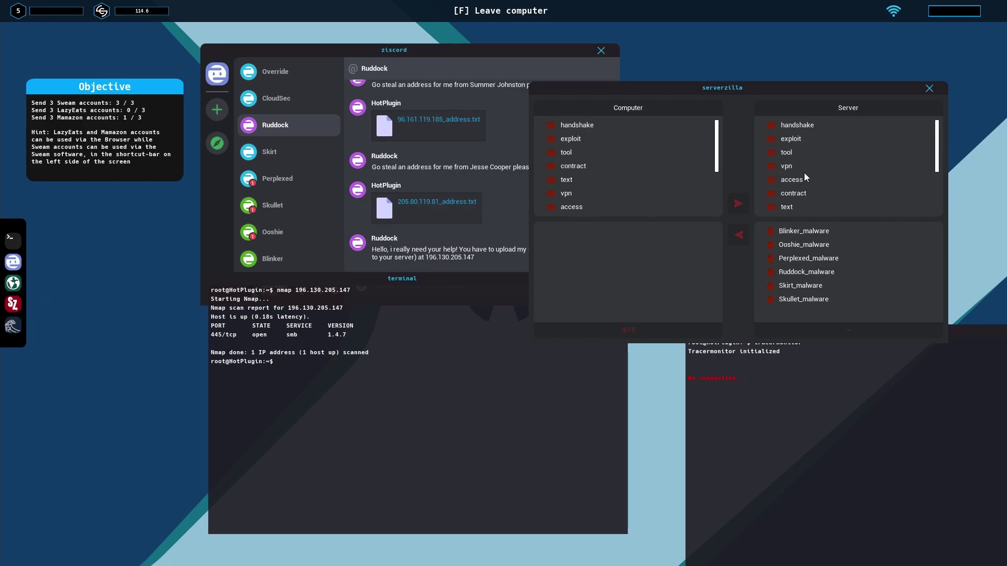
{"action": "left_click", "coordinate": [790, 138]}
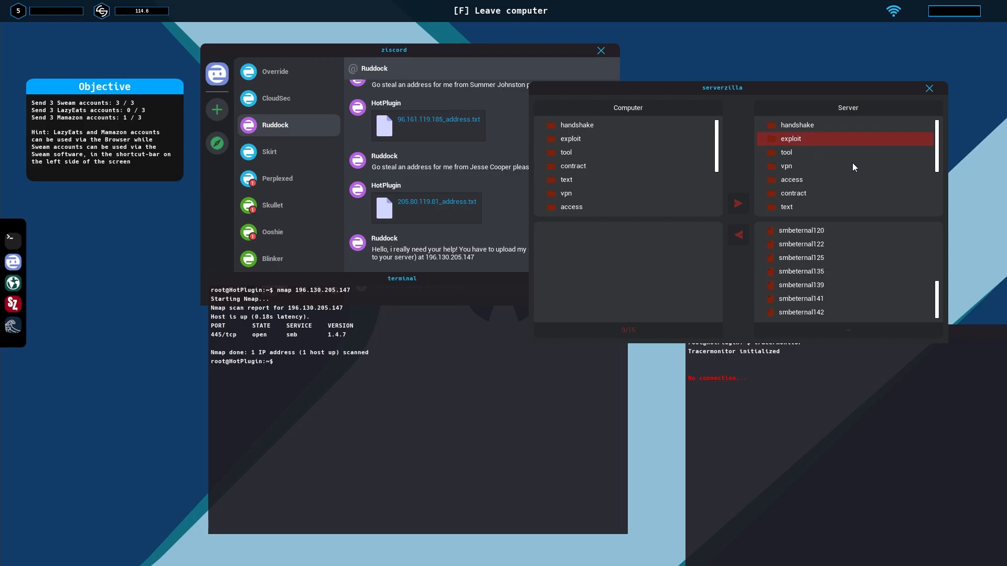
{"action": "mouse_move", "coordinate": [835, 162]}
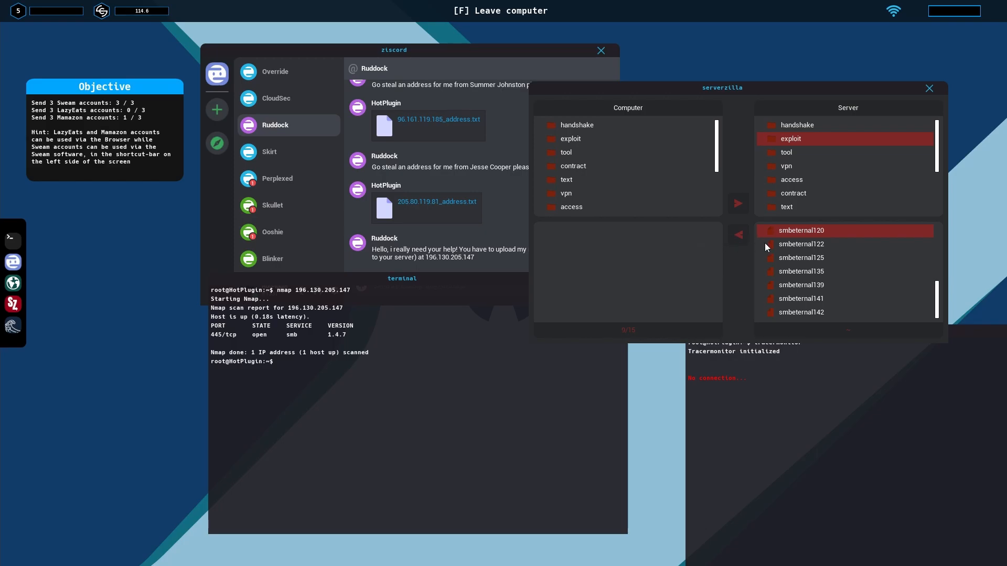
{"action": "mouse_move", "coordinate": [857, 105]}
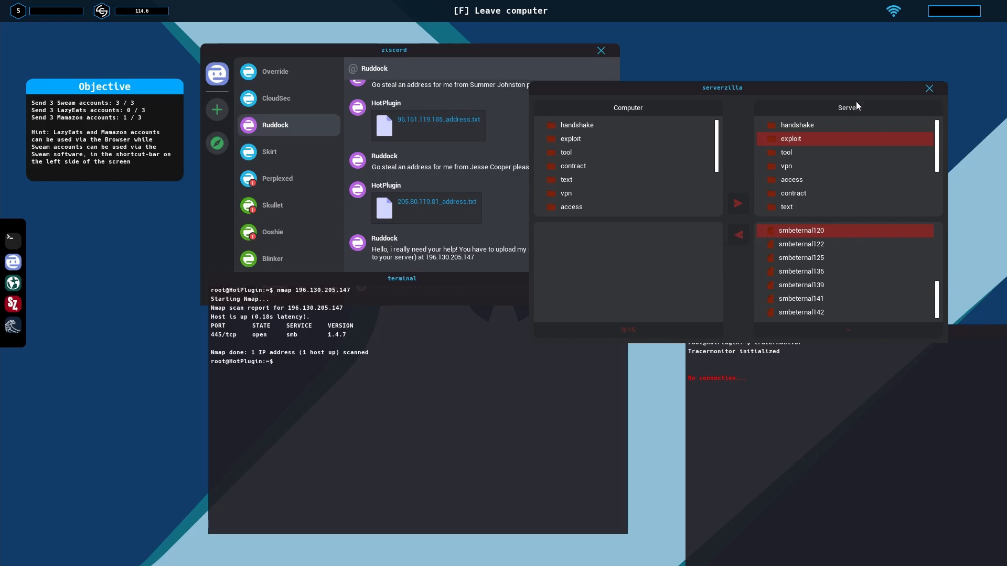
{"action": "left_click", "coordinate": [571, 138]}
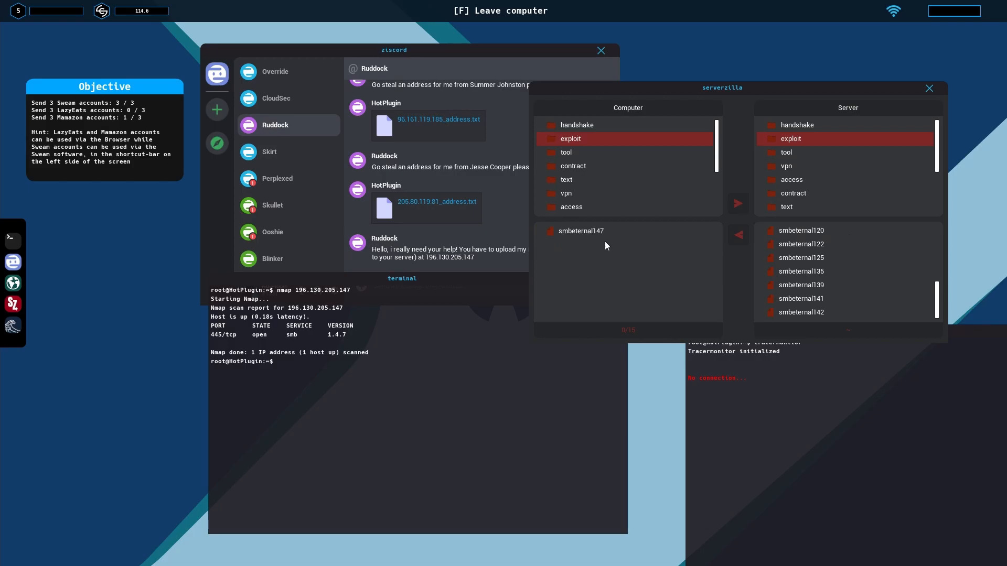
{"action": "mouse_move", "coordinate": [937, 109]}
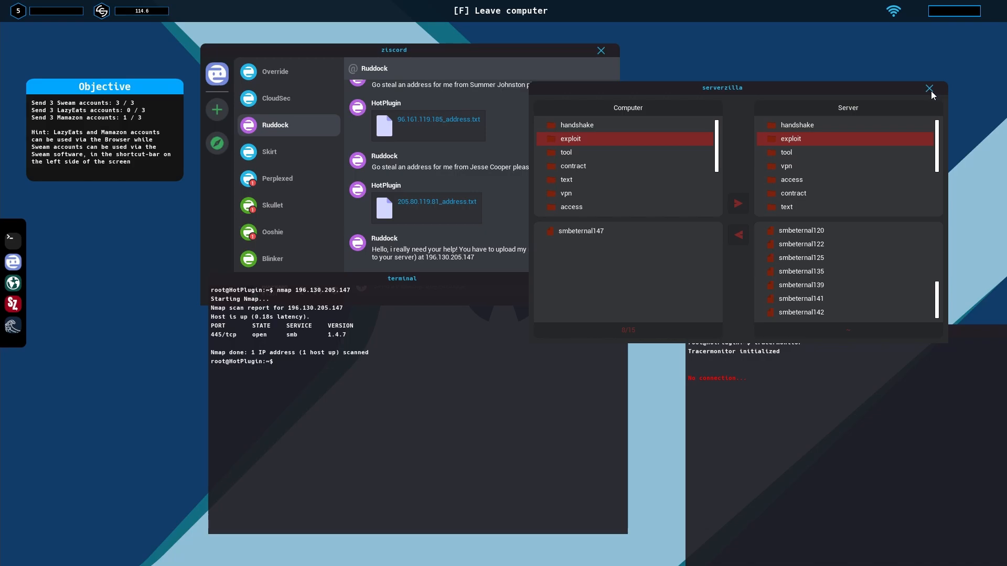
{"action": "left_click", "coordinate": [929, 88]}
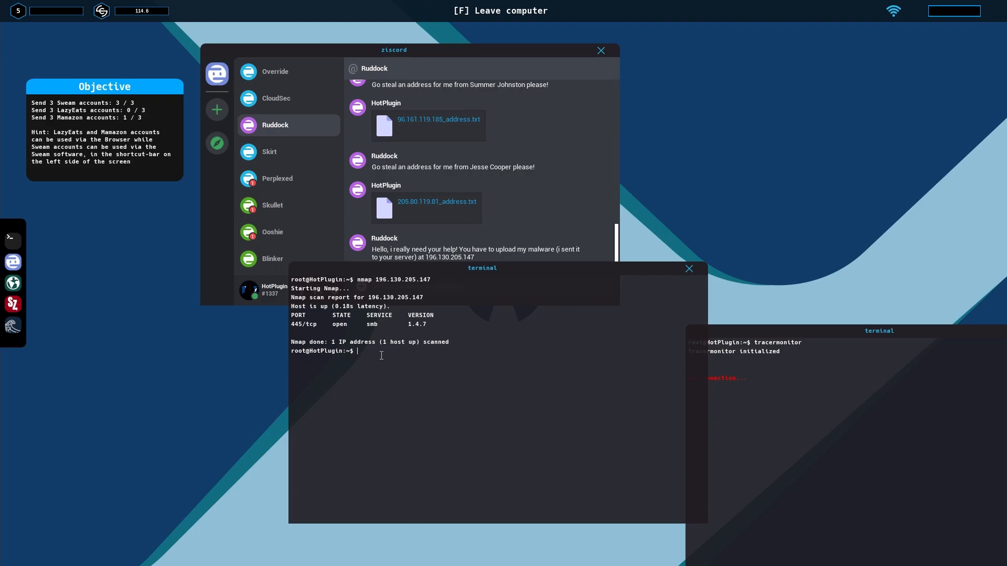
Enter 'smbeternal147 196.130.205.147' in the terminal, verifying the exploit name in the exploit folder.
{"action": "type", "text": "smb"}
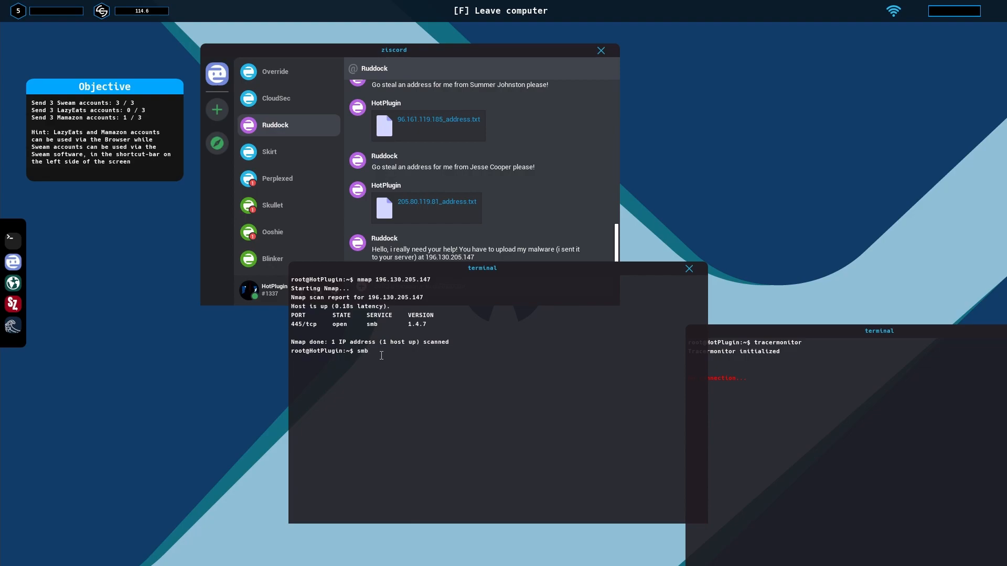
{"action": "type", "text": "et"}
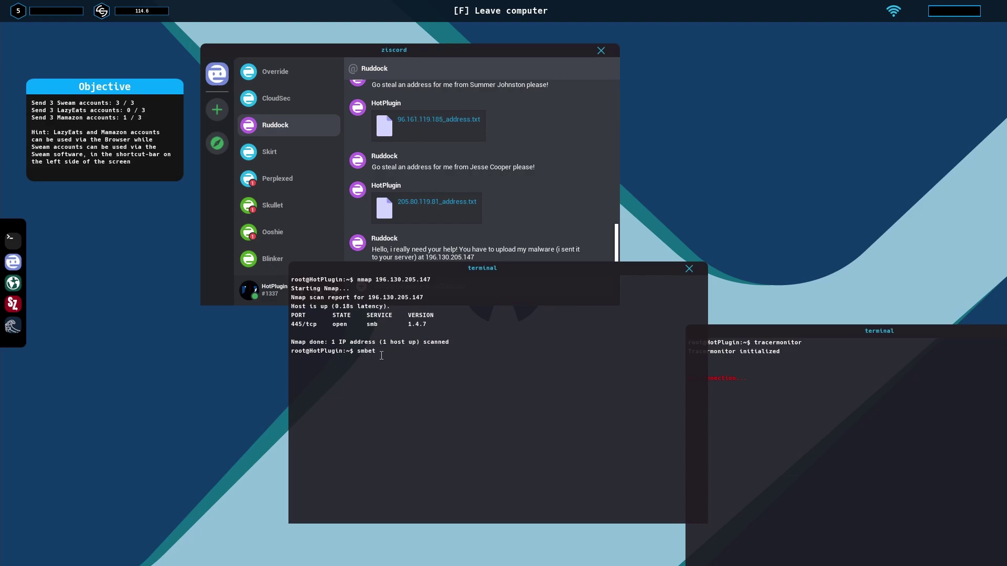
{"action": "type", "text": "ernal"}
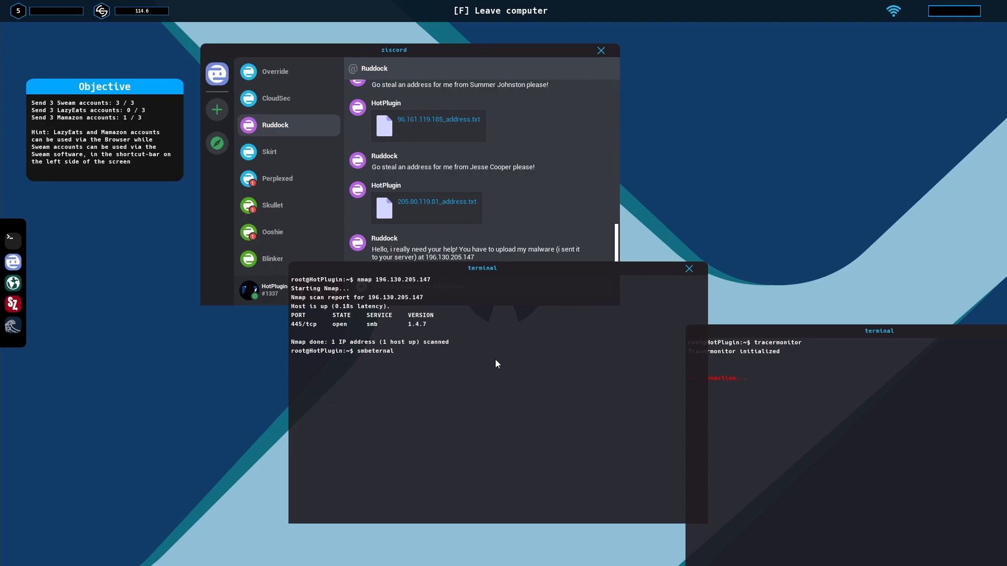
{"action": "type", "text": "147"}
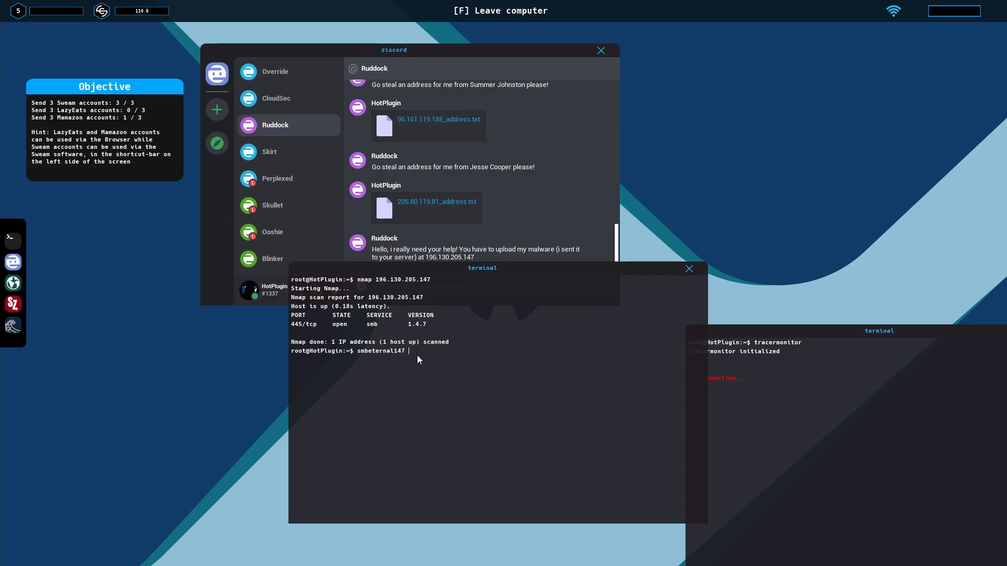
{"action": "mouse_move", "coordinate": [442, 351]}
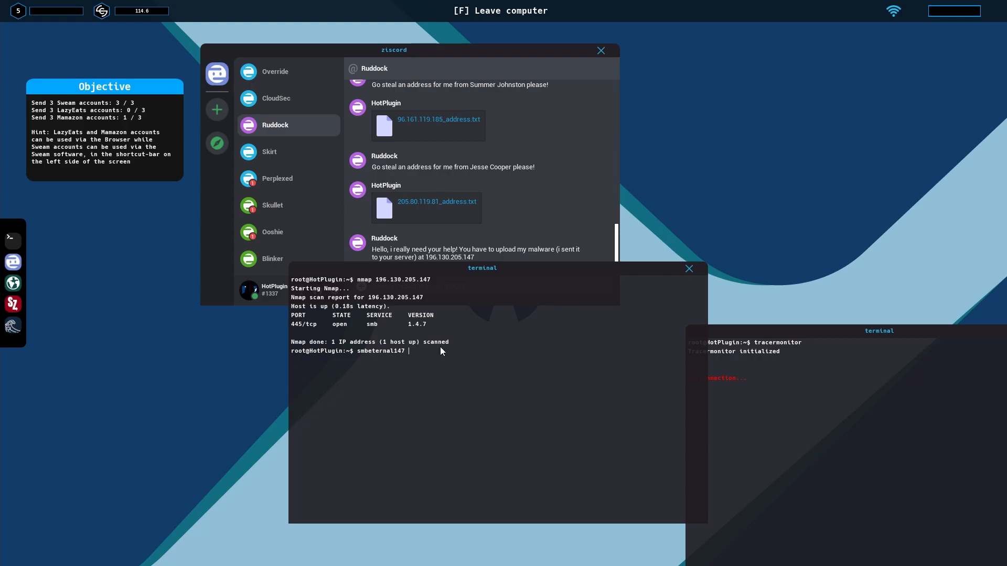
{"action": "type", "text": "196.130.205.147"}
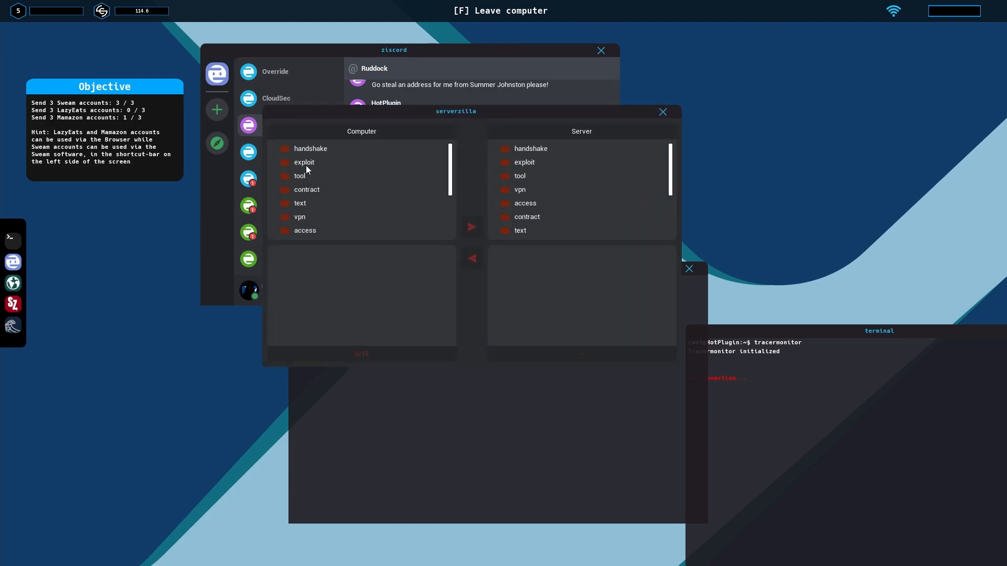
{"action": "left_click", "coordinate": [304, 162]}
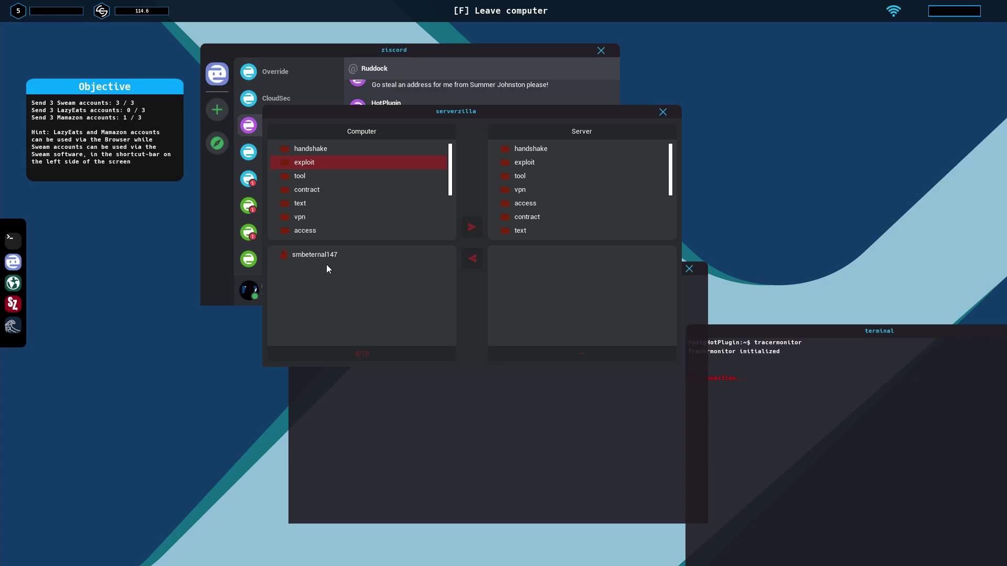
{"action": "mouse_move", "coordinate": [505, 205]}
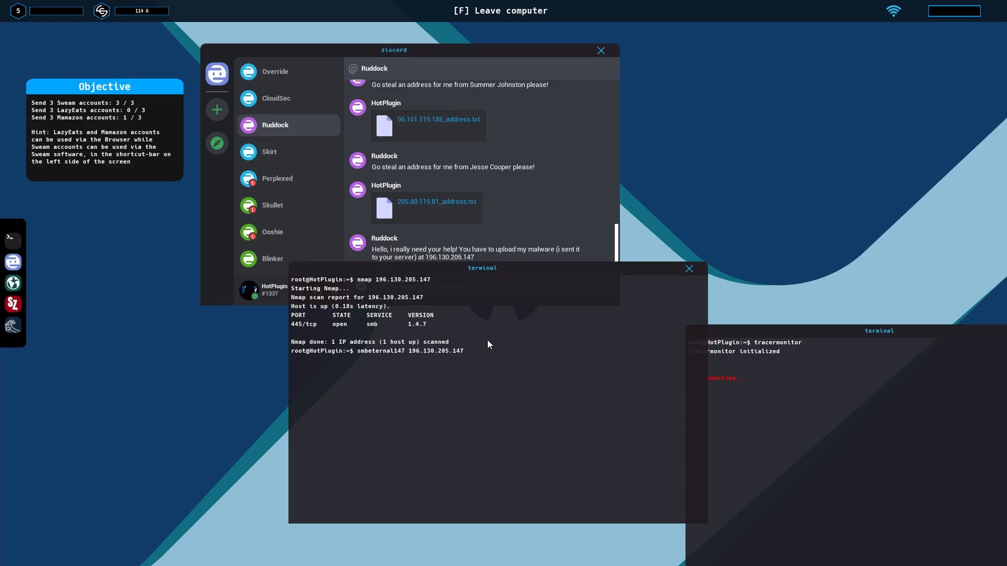
{"action": "left_click_drag", "start_coordinate": [482, 268], "coordinate": [430, 302]}
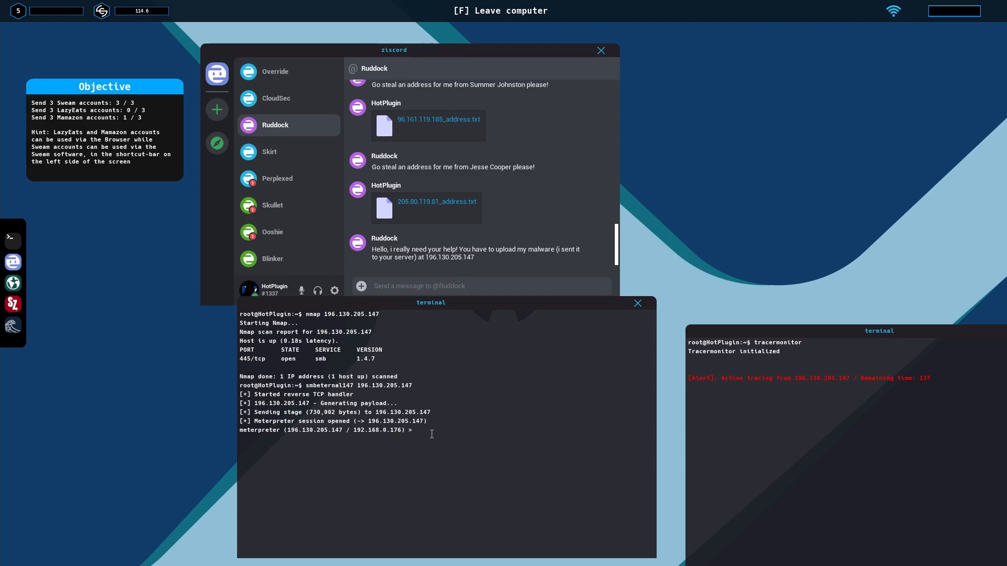
List the remote server's files with ls in the meterpreter session.
{"action": "type", "text": "l"}
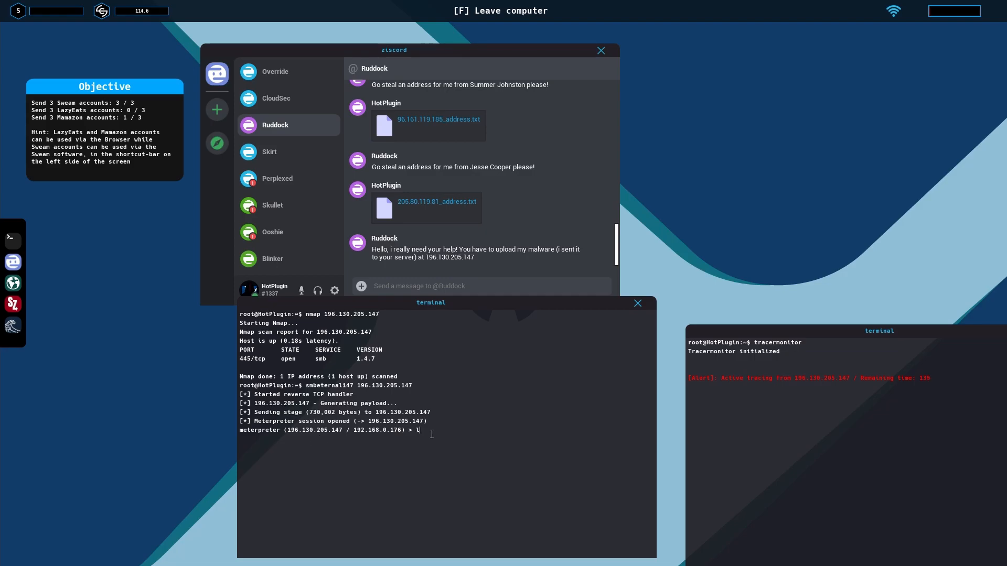
{"action": "key", "text": "Enter"}
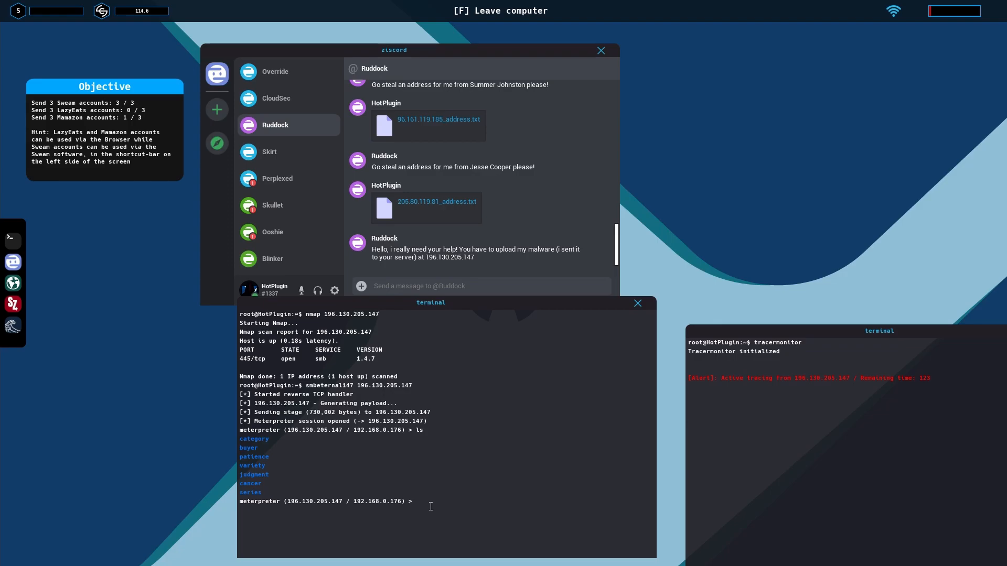
Begin the upload command with the 'upload malware/' source path.
{"action": "type", "text": "u"}
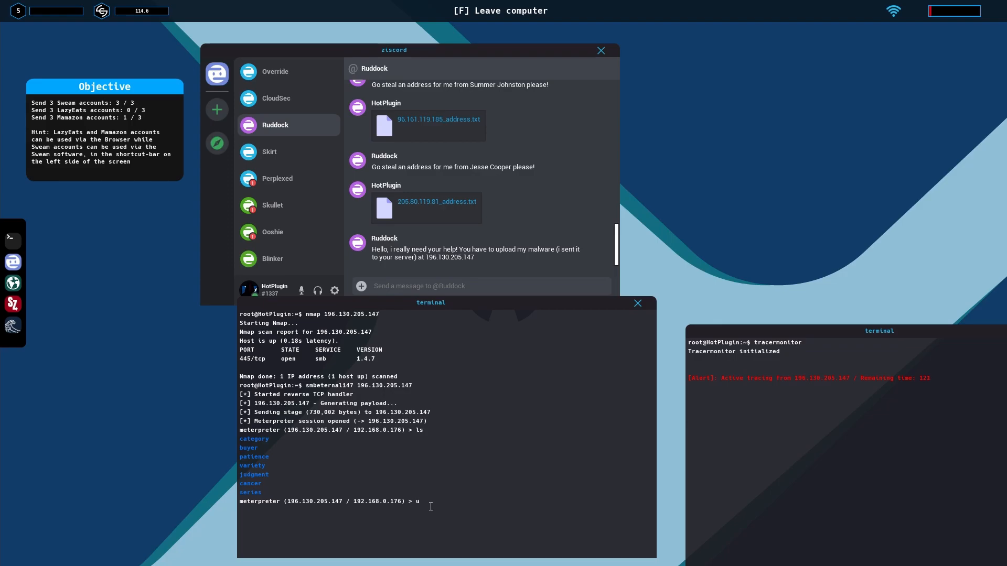
{"action": "type", "text": "pload"}
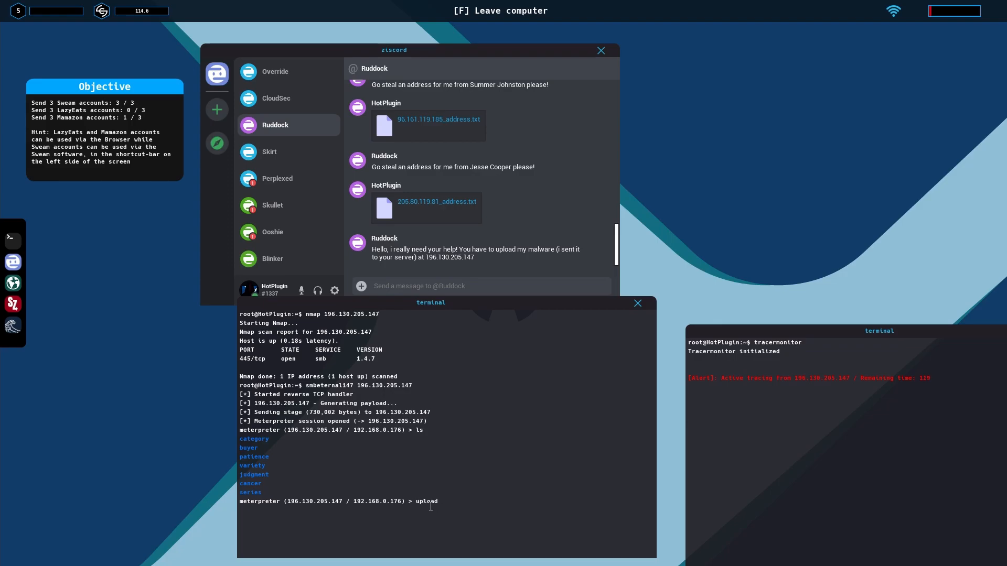
{"action": "type", "text": "malware"}
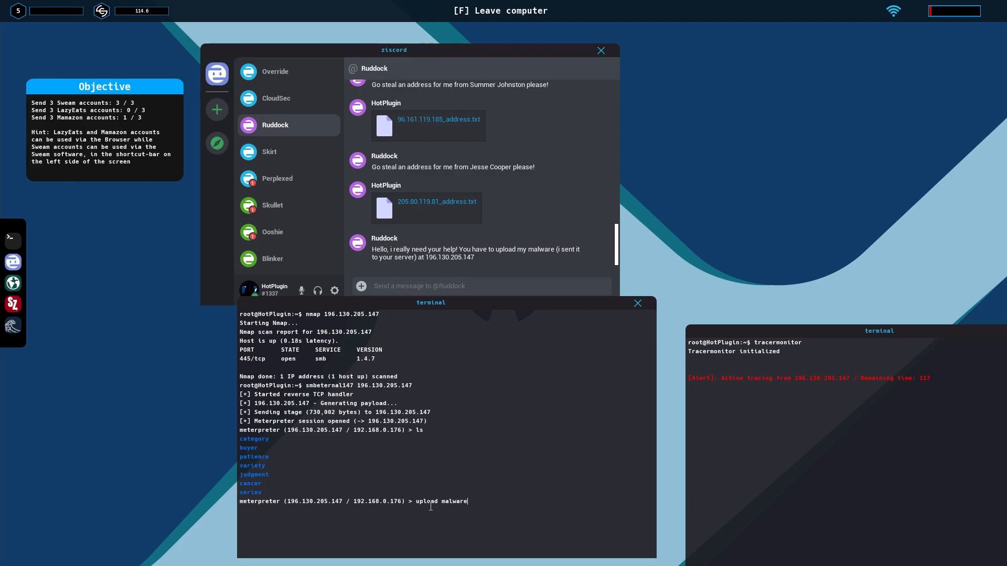
{"action": "type", "text": "/"}
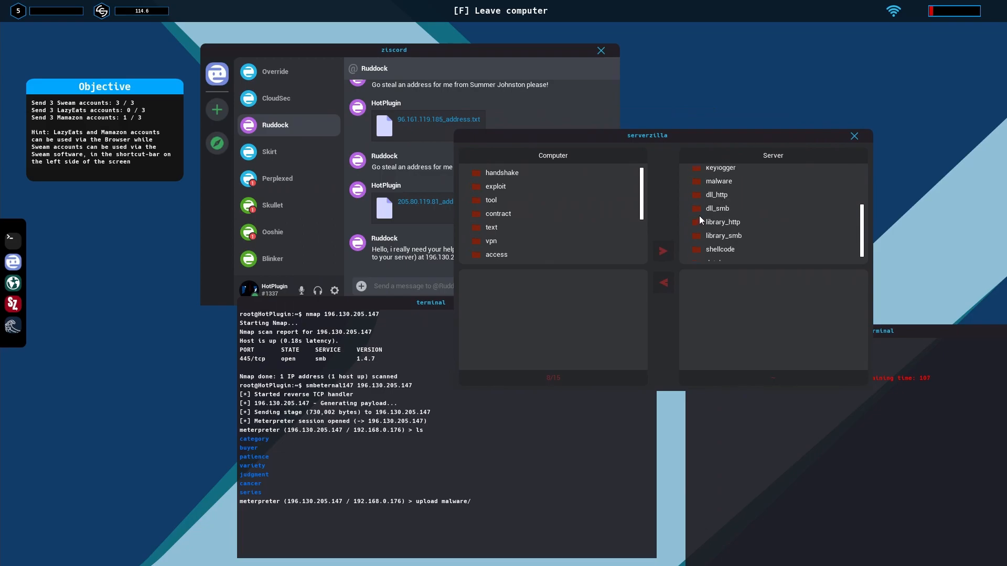
Scroll the Computer pane in Serverzilla down to the malware folder holding Ruddock_malware.
{"action": "scroll", "scroll_direction": "down", "scroll_amount": 3}
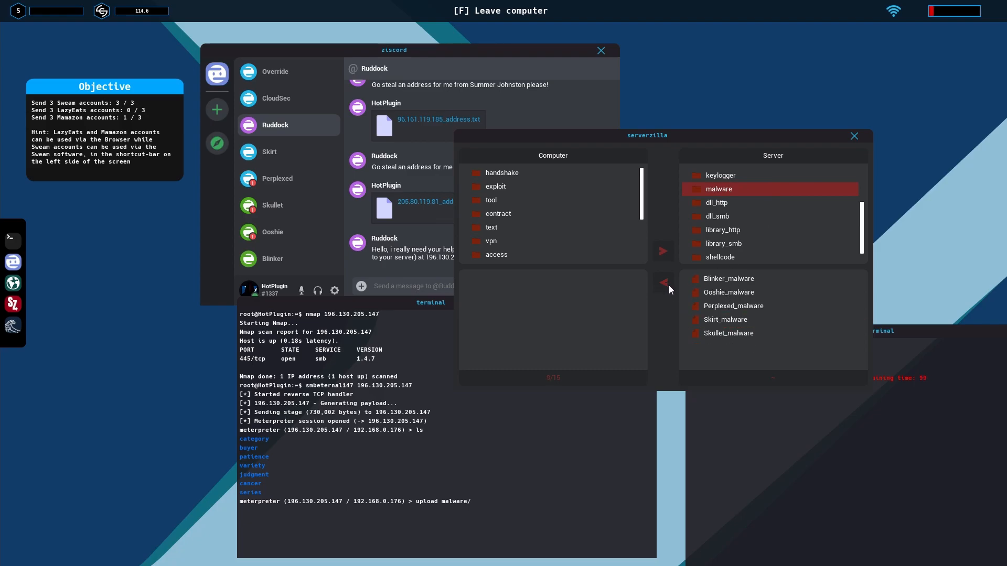
{"action": "scroll", "scroll_direction": "down", "scroll_amount": 3}
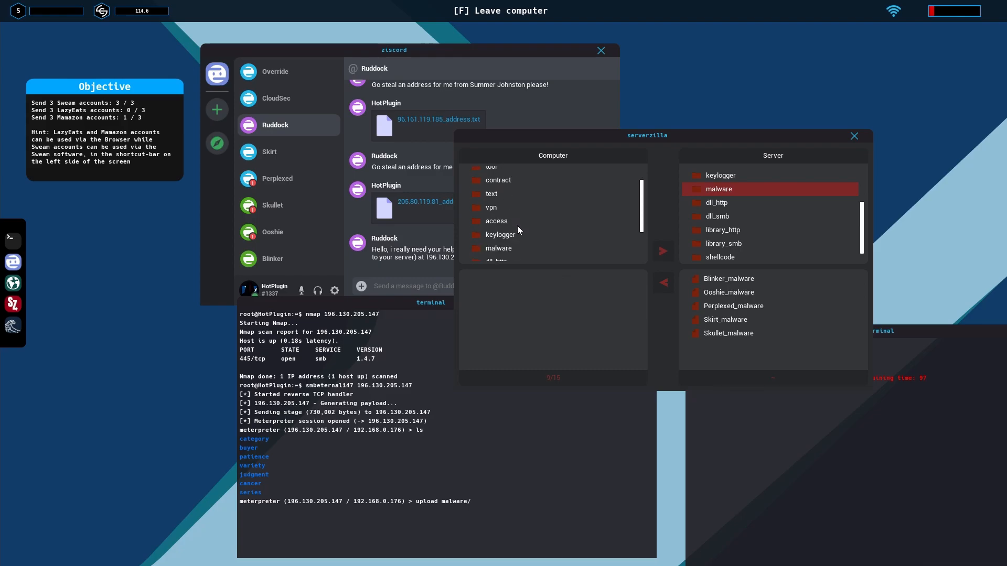
{"action": "scroll", "scroll_direction": "down", "scroll_amount": 3}
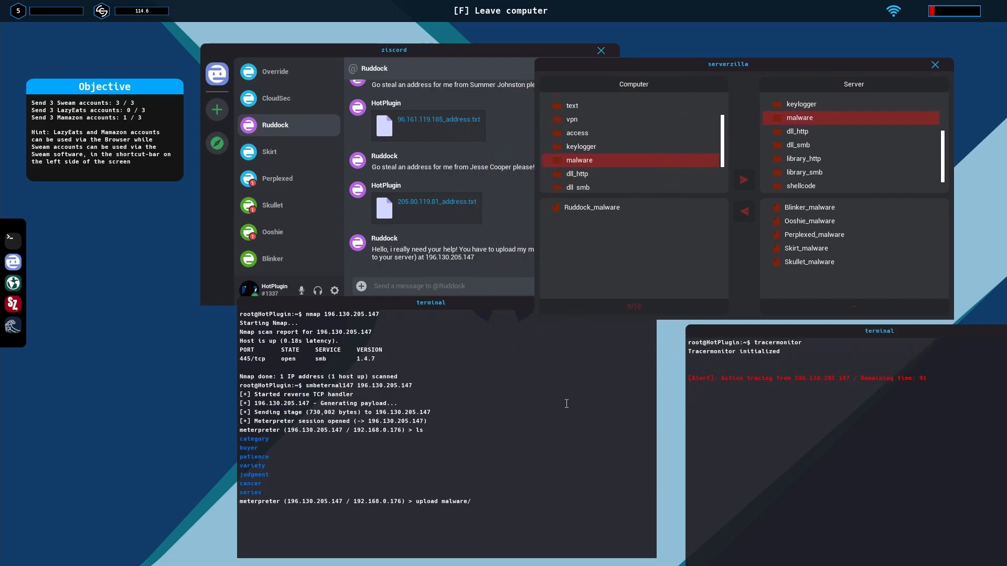
{"action": "mouse_move", "coordinate": [557, 456]}
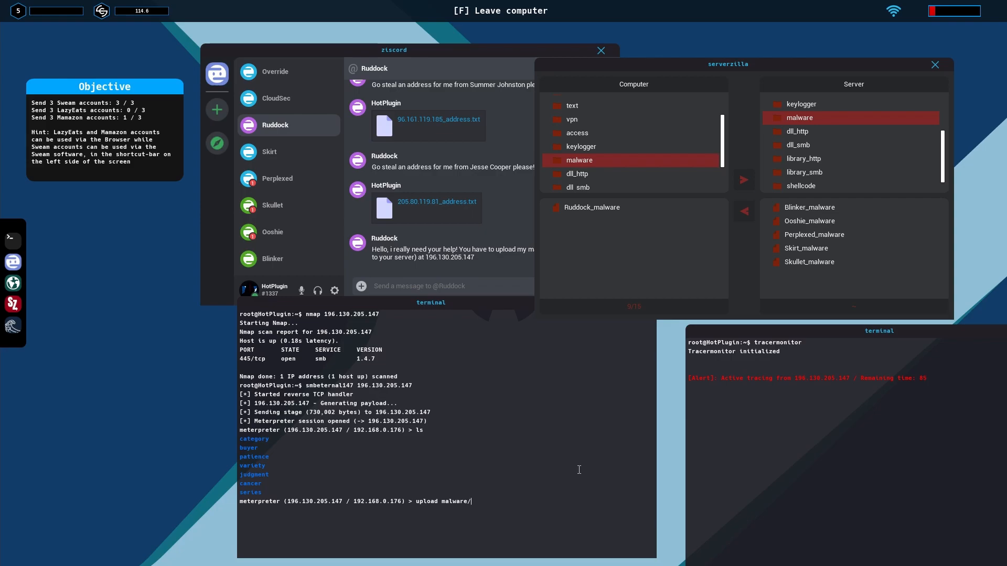
{"action": "mouse_move", "coordinate": [494, 509]}
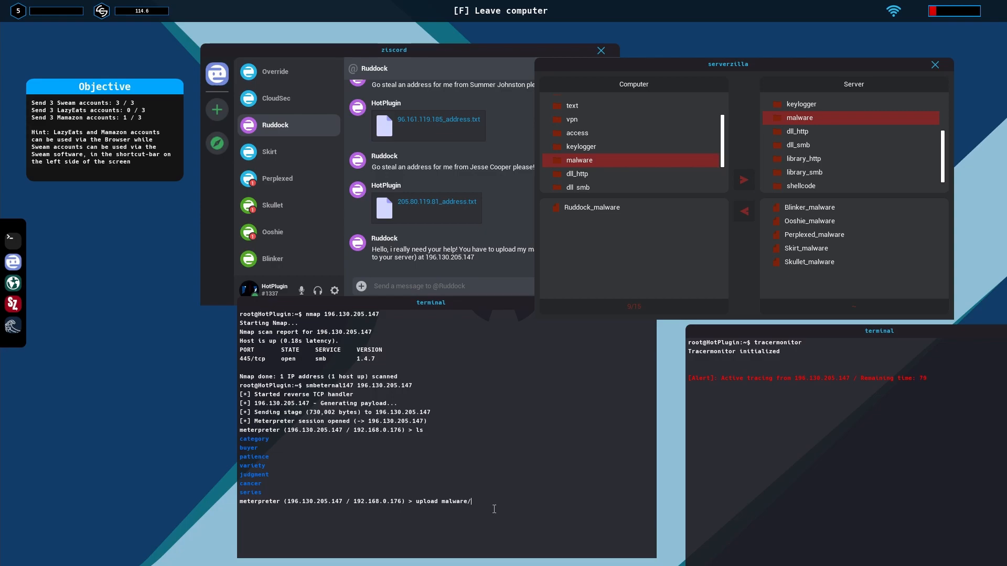
Run 'upload malware/Roddock_malware buyer', which fails with an unknown-file error.
{"action": "type", "text": "Ro"}
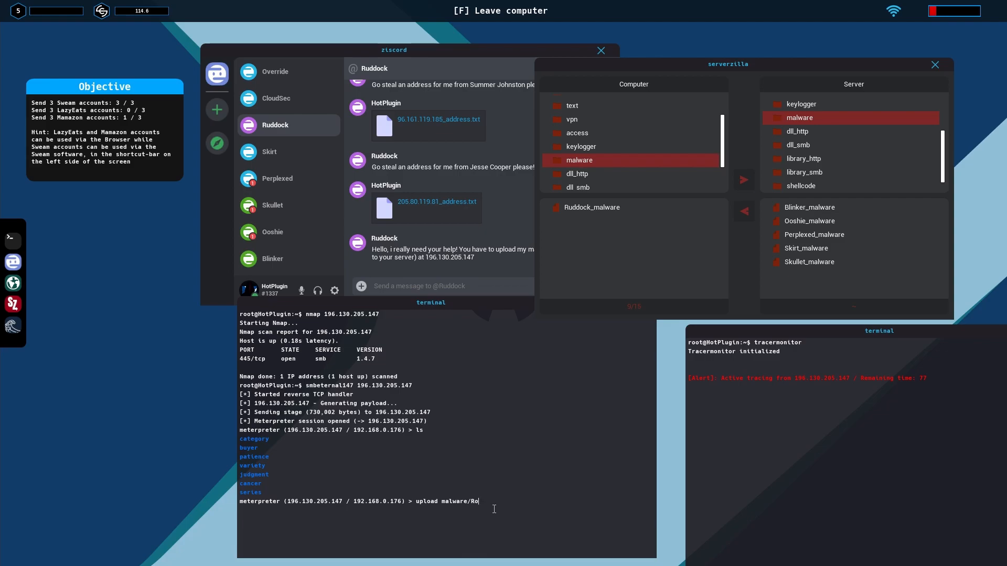
{"action": "type", "text": "dd"}
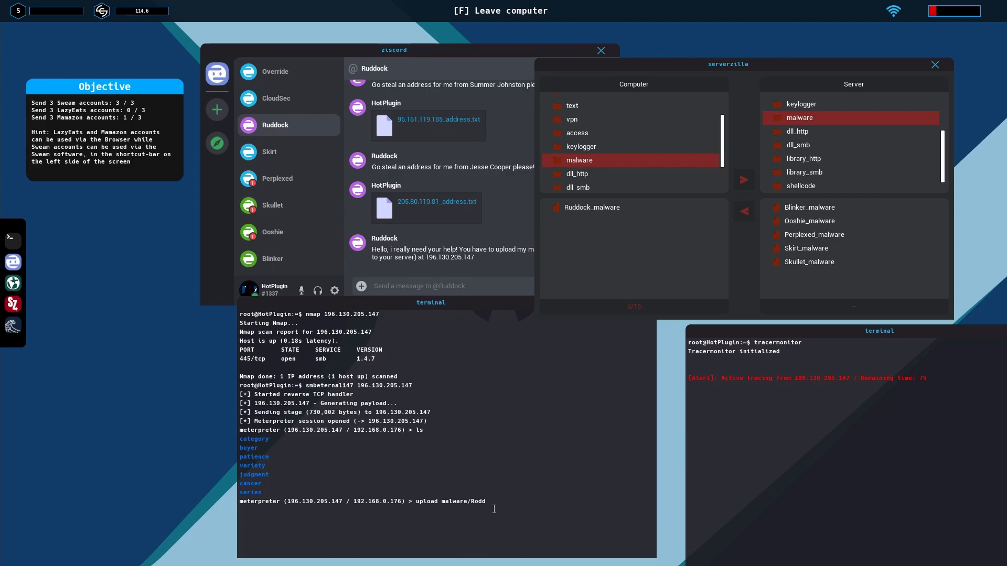
{"action": "type", "text": "ock"}
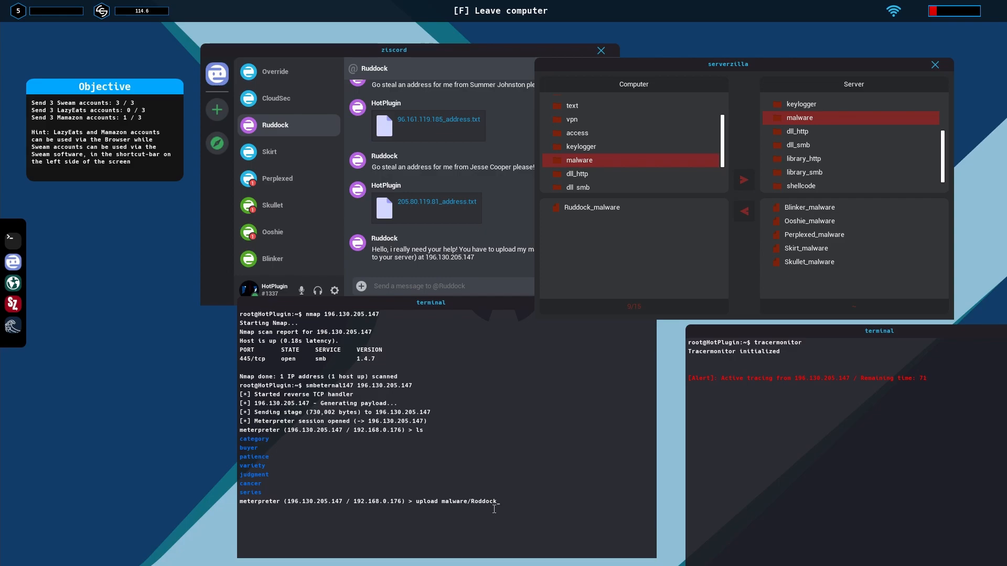
{"action": "mouse_move", "coordinate": [524, 478]}
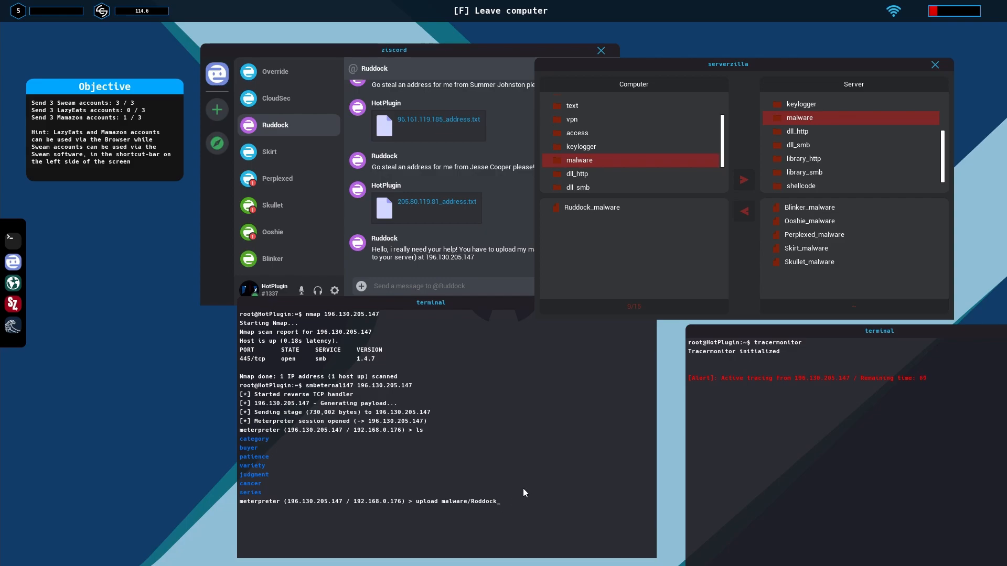
{"action": "type", "text": "malware"}
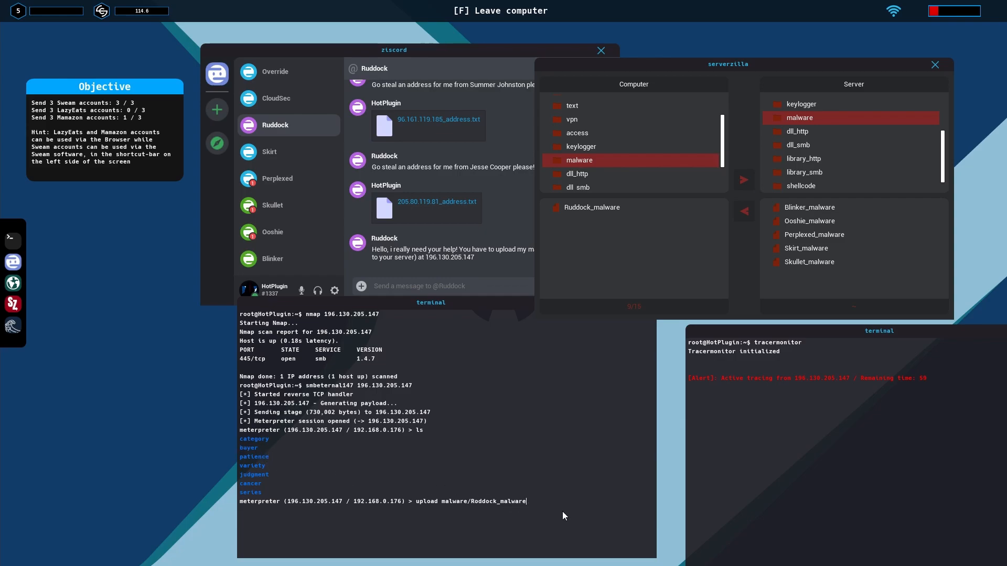
{"action": "type", "text": "buyer"}
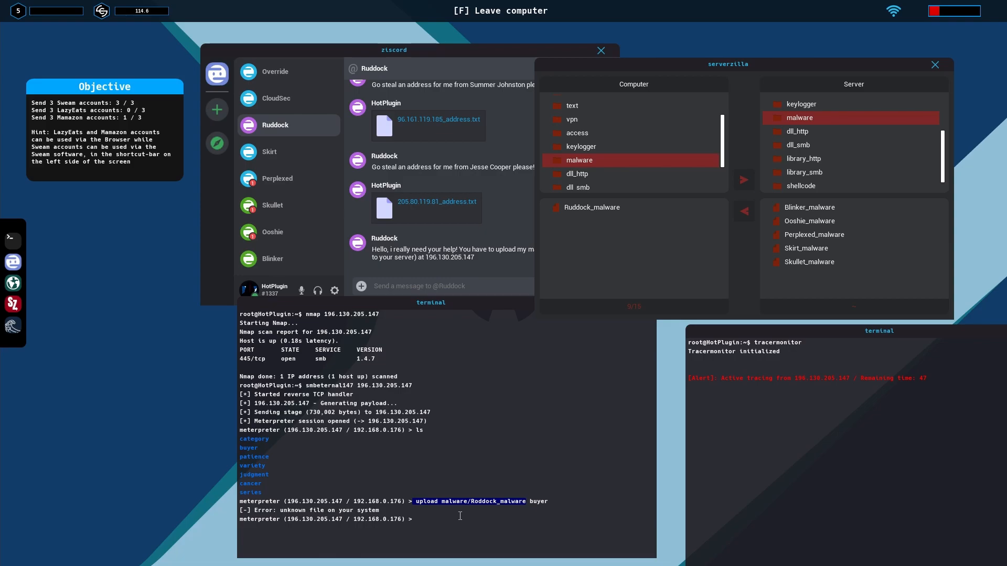
Retry the upload of Roddock_malware to the buyer folder, hitting the unknown-file error again.
{"action": "type", "text": "upload malware/Roddock_malware"}
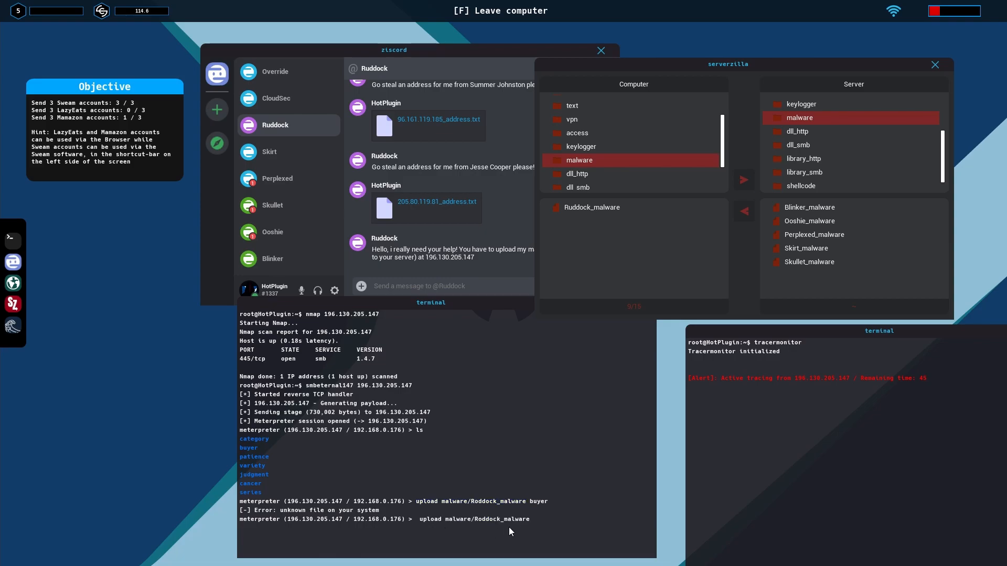
{"action": "mouse_move", "coordinate": [543, 534]}
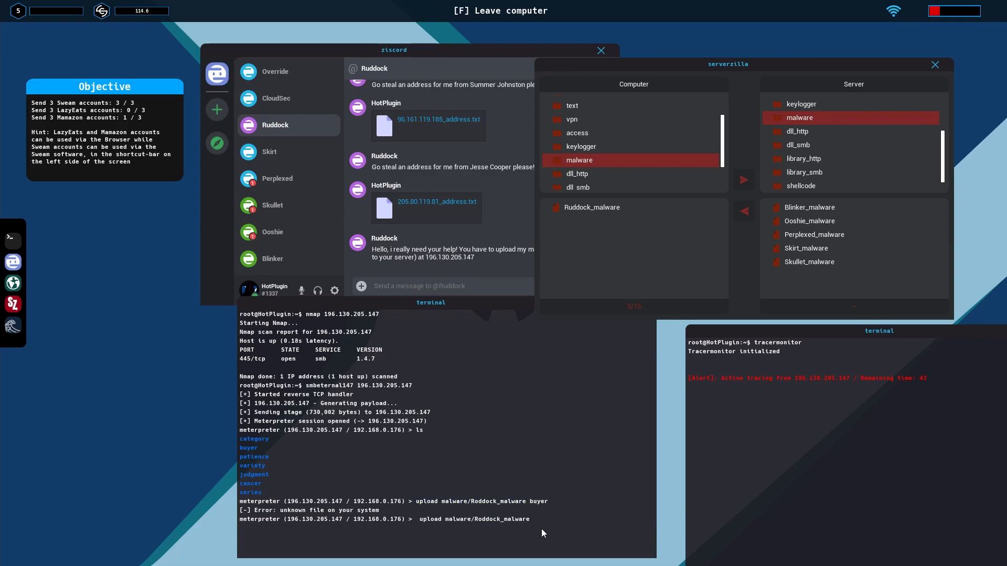
{"action": "type", "text": "buyer"}
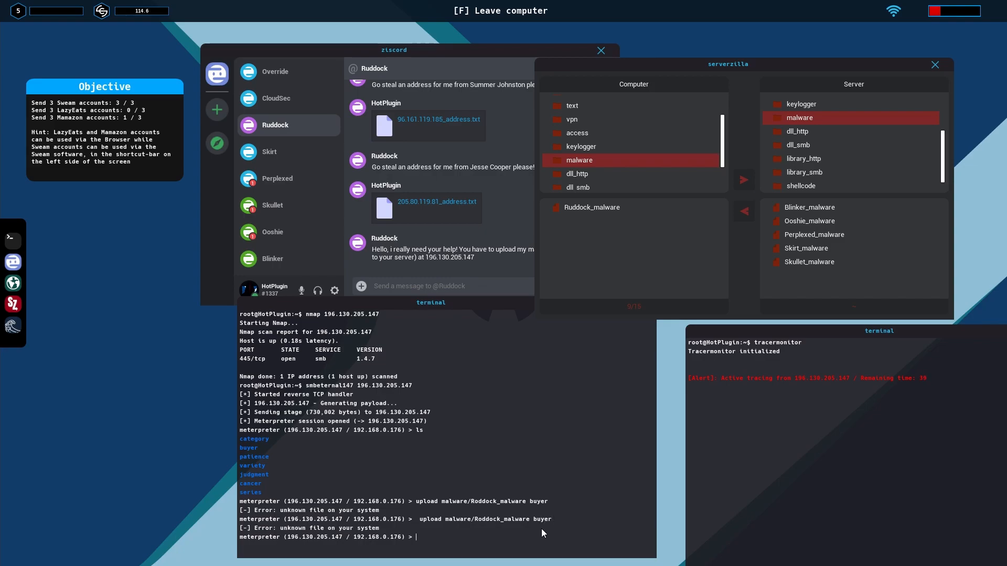
{"action": "mouse_move", "coordinate": [467, 548]}
{"action": "type", "text": "cisco"}
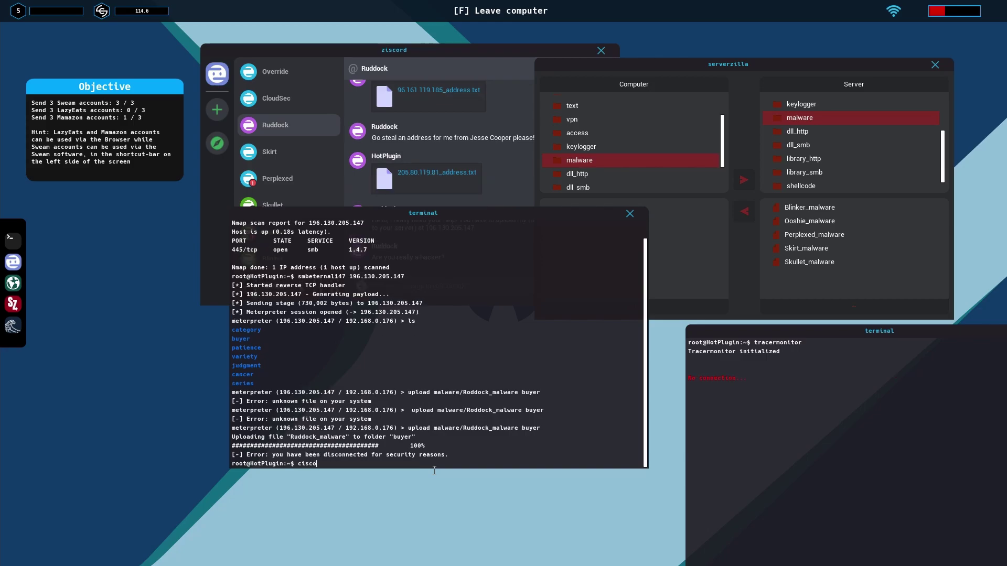
Return to Ruddock's Ziscord chat, glance at CloudSec, and select the address 196.130.205.147.
{"action": "key", "text": "f"}
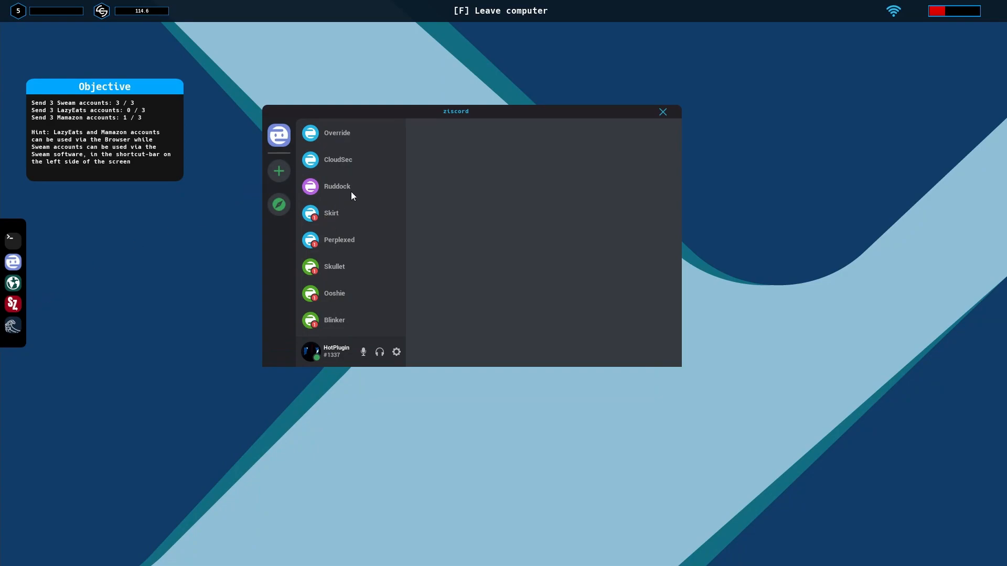
{"action": "left_click", "coordinate": [336, 186]}
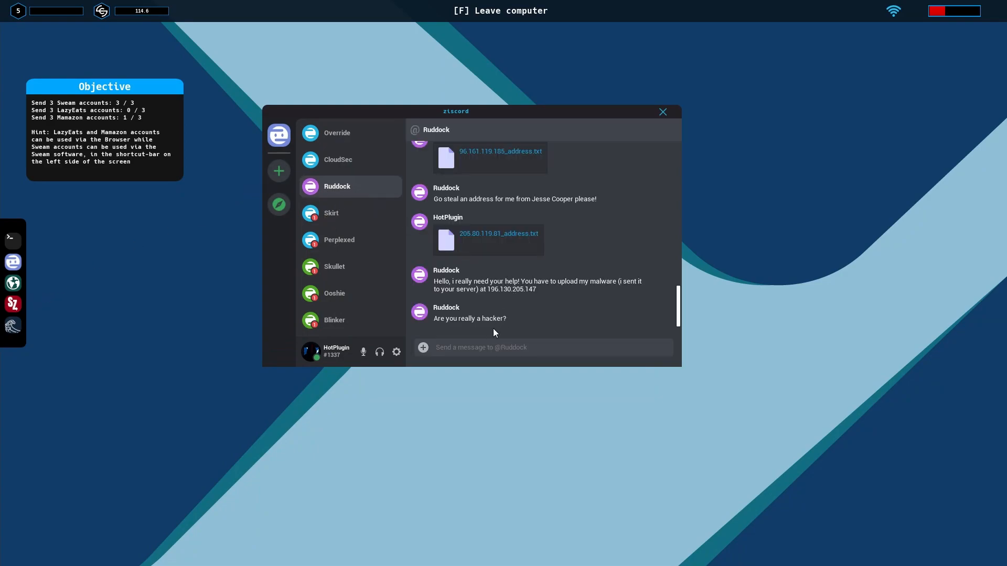
{"action": "mouse_move", "coordinate": [511, 321]}
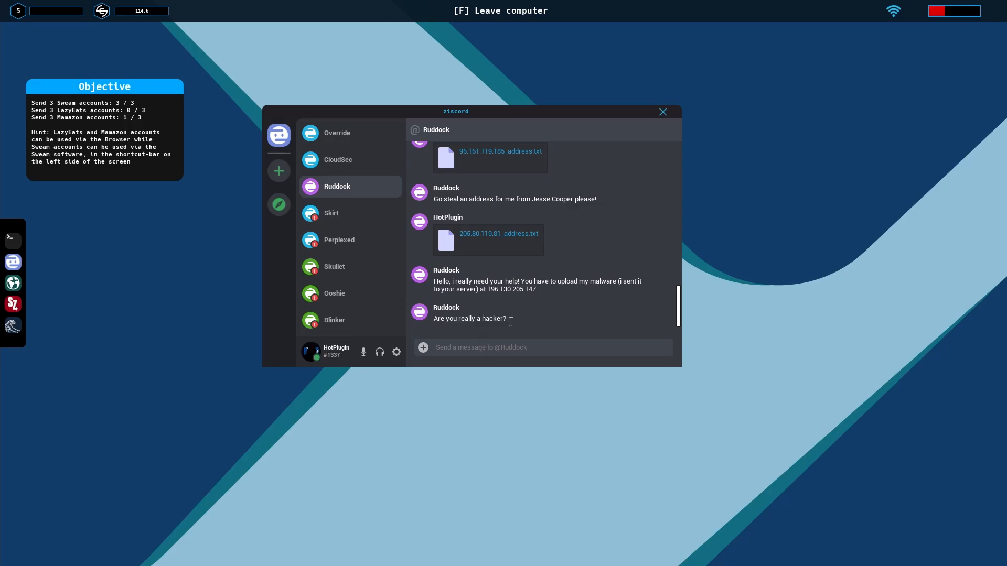
{"action": "mouse_move", "coordinate": [444, 328]}
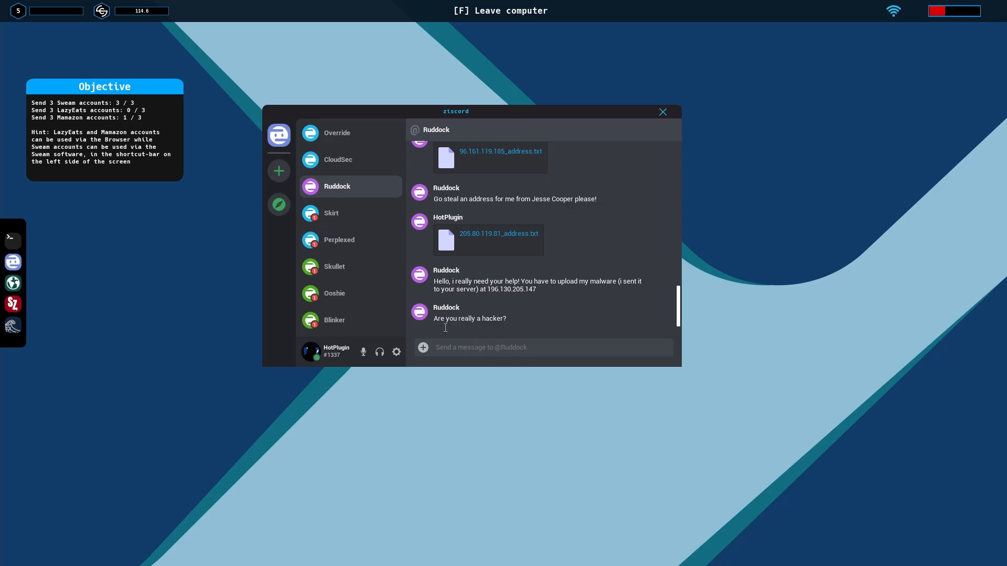
{"action": "mouse_move", "coordinate": [506, 328]}
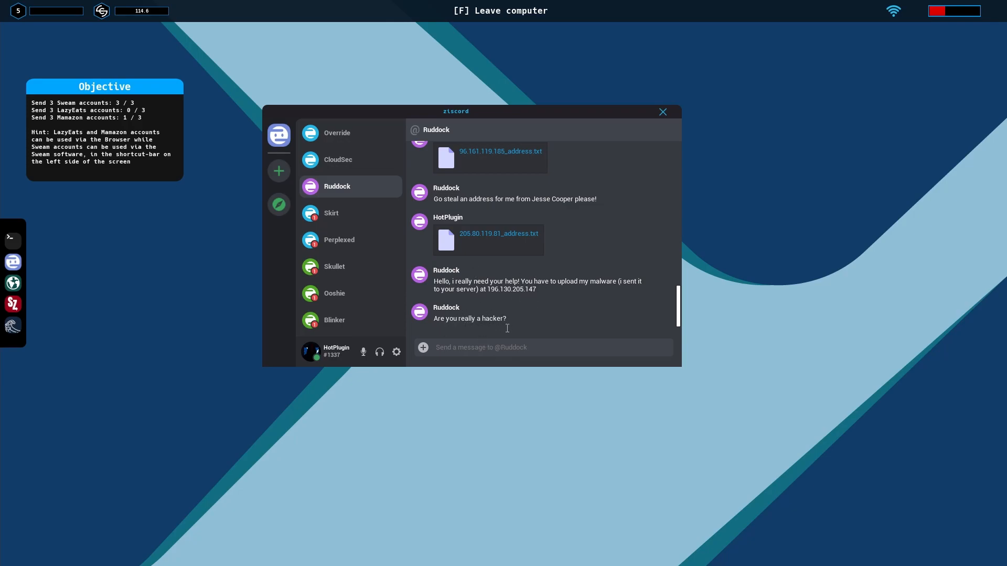
{"action": "mouse_move", "coordinate": [334, 219]}
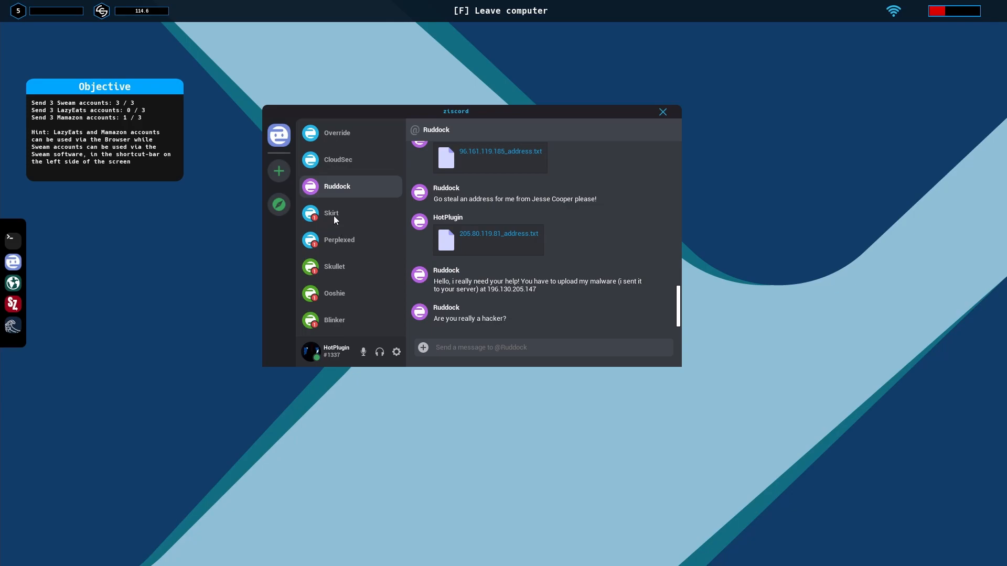
{"action": "left_click", "coordinate": [337, 160]}
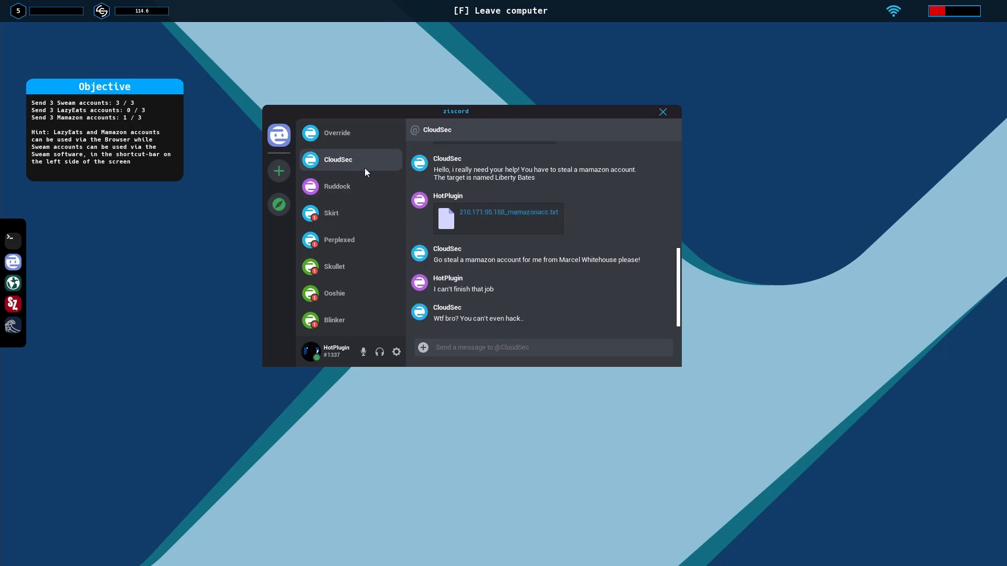
{"action": "left_click", "coordinate": [338, 187]}
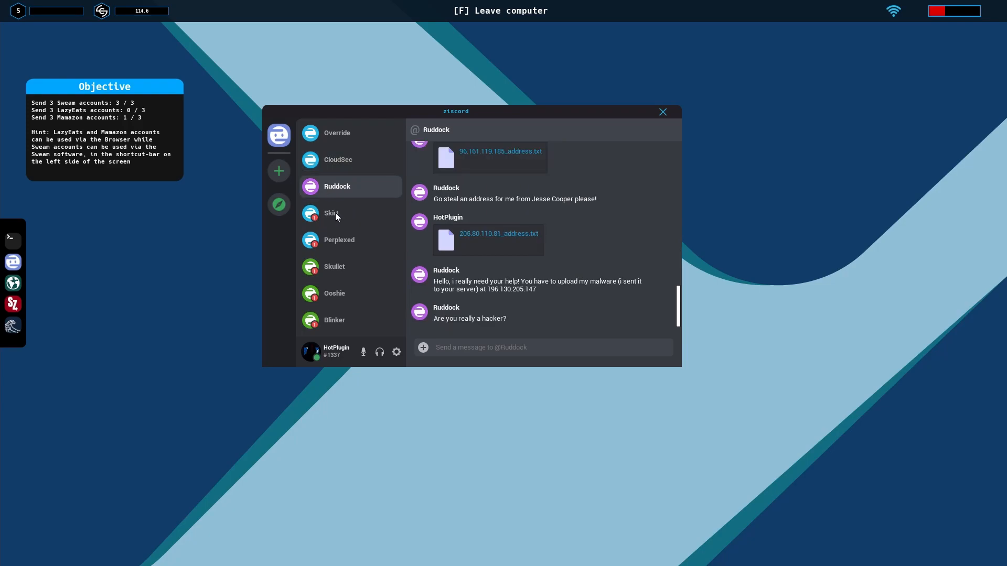
{"action": "mouse_move", "coordinate": [516, 304]}
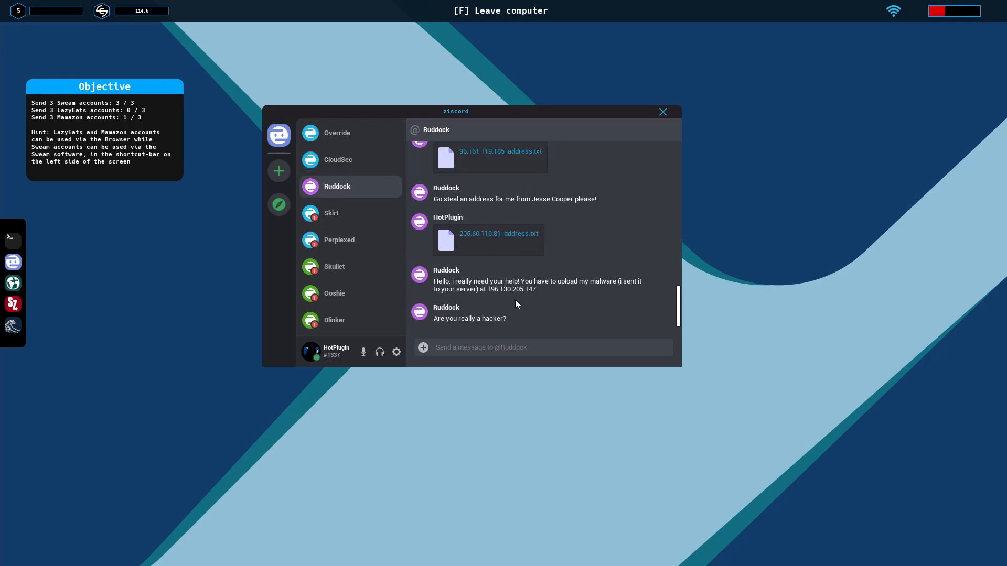
{"action": "left_click_drag", "start_coordinate": [492, 290], "coordinate": [536, 289]}
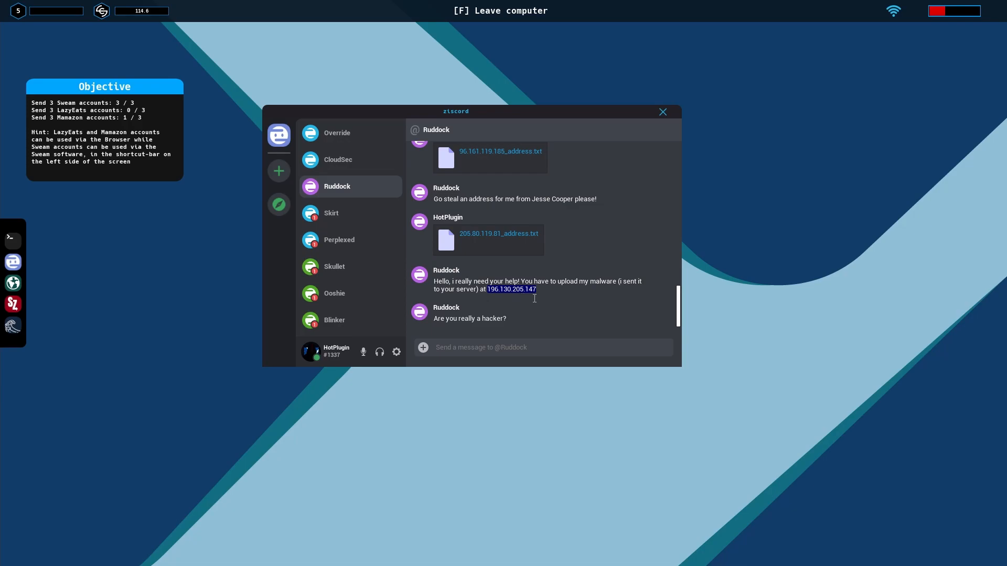
{"action": "mouse_move", "coordinate": [355, 217]}
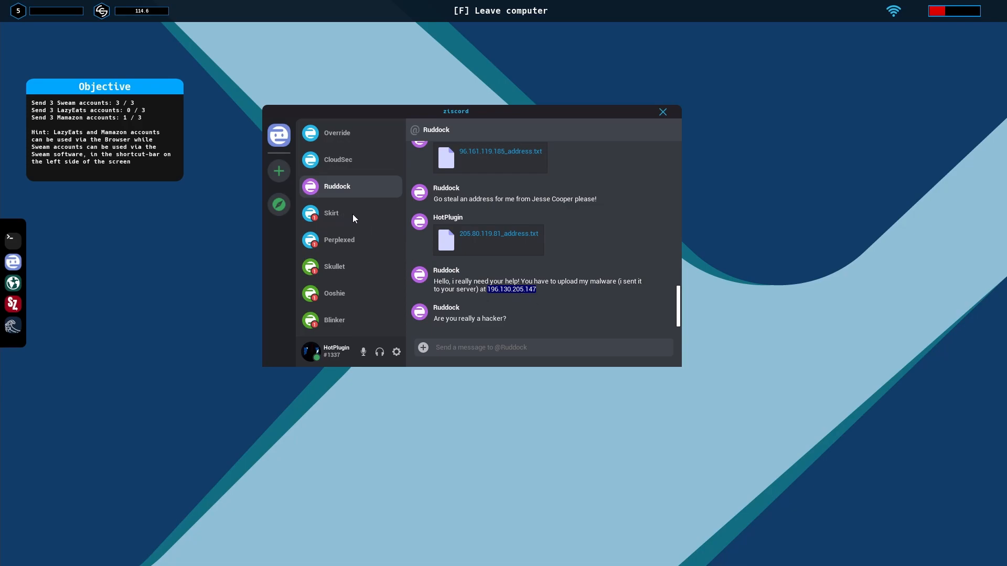
{"action": "mouse_move", "coordinate": [550, 237]}
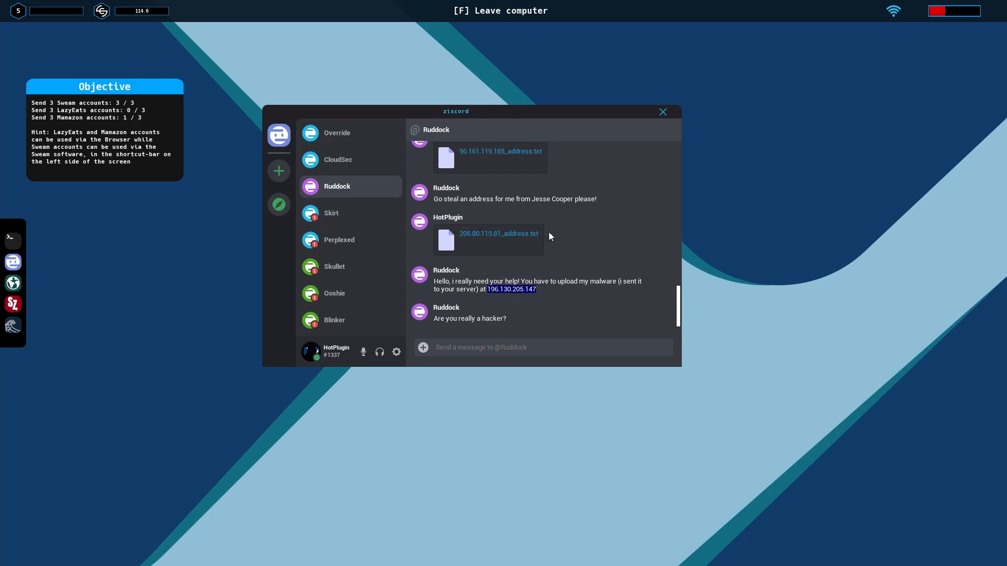
{"action": "mouse_move", "coordinate": [701, 217]}
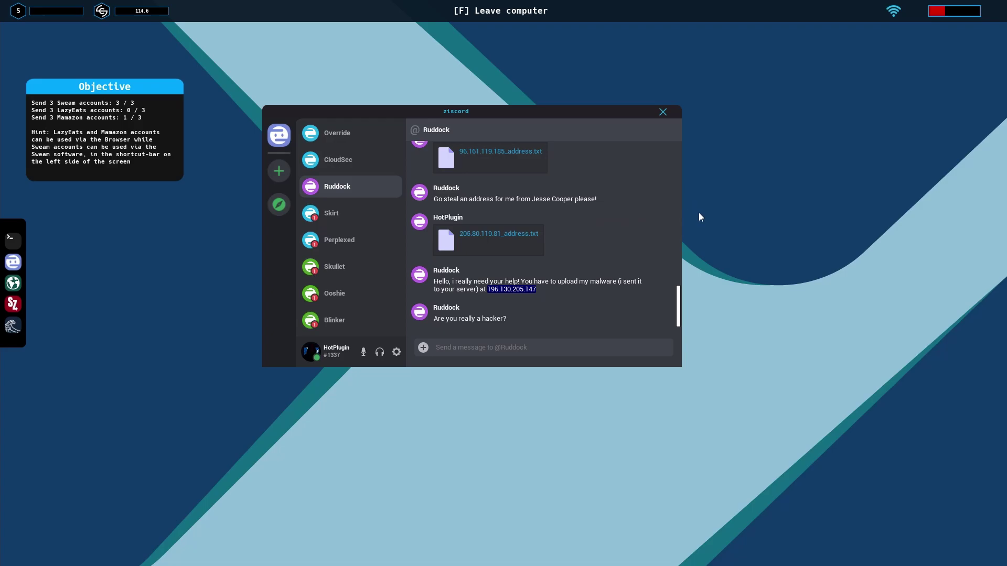